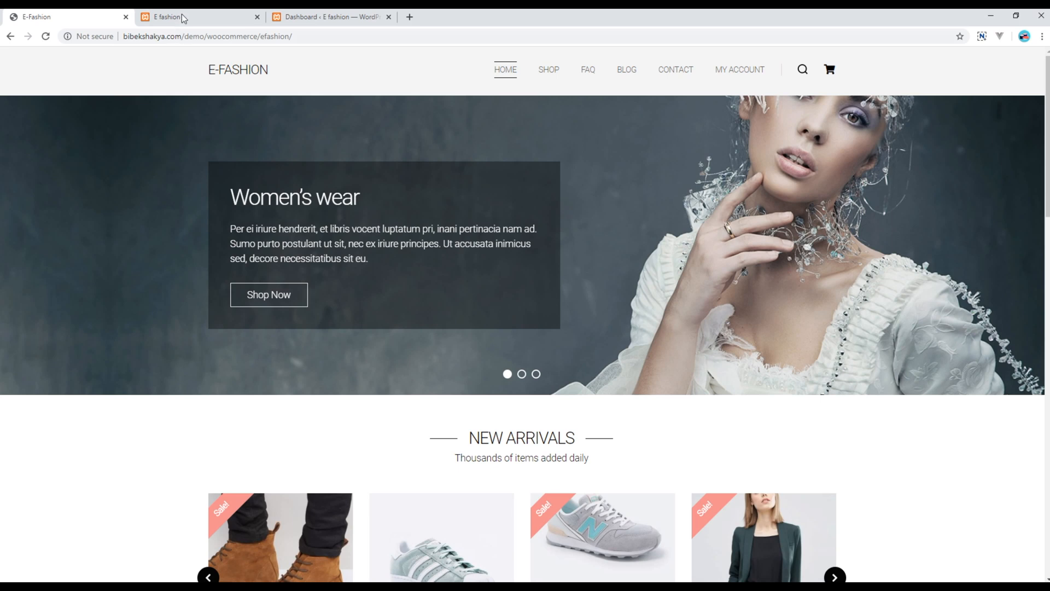
- Switch Chrome from the live demo to the local E fashion site tab
left_click(195, 17)
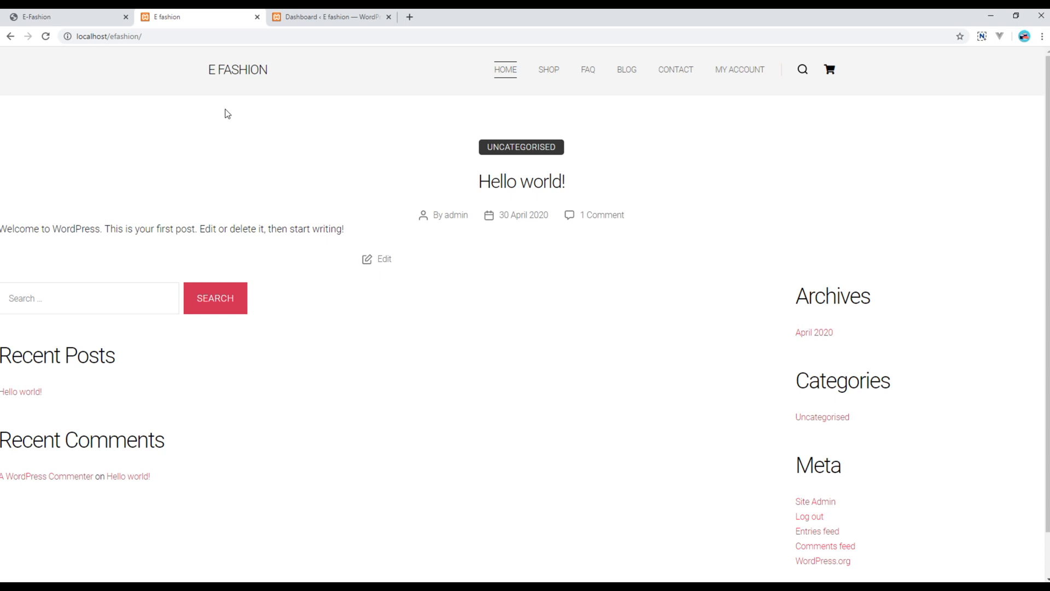
mouse_move(301, 353)
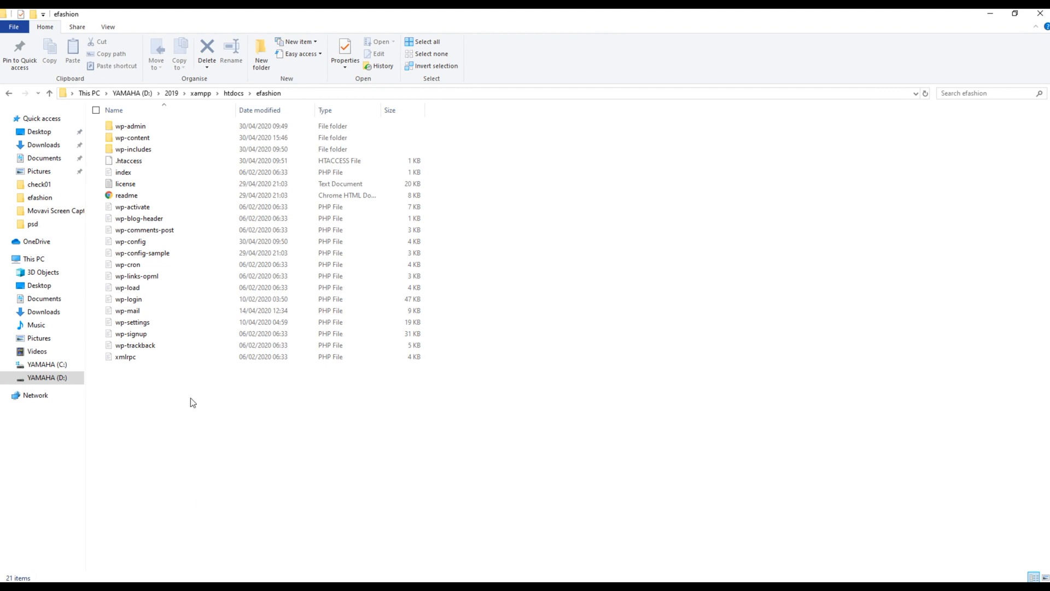
- Navigate wp-content > themes > efashion > templates to reach template-home.php
left_click(132, 138)
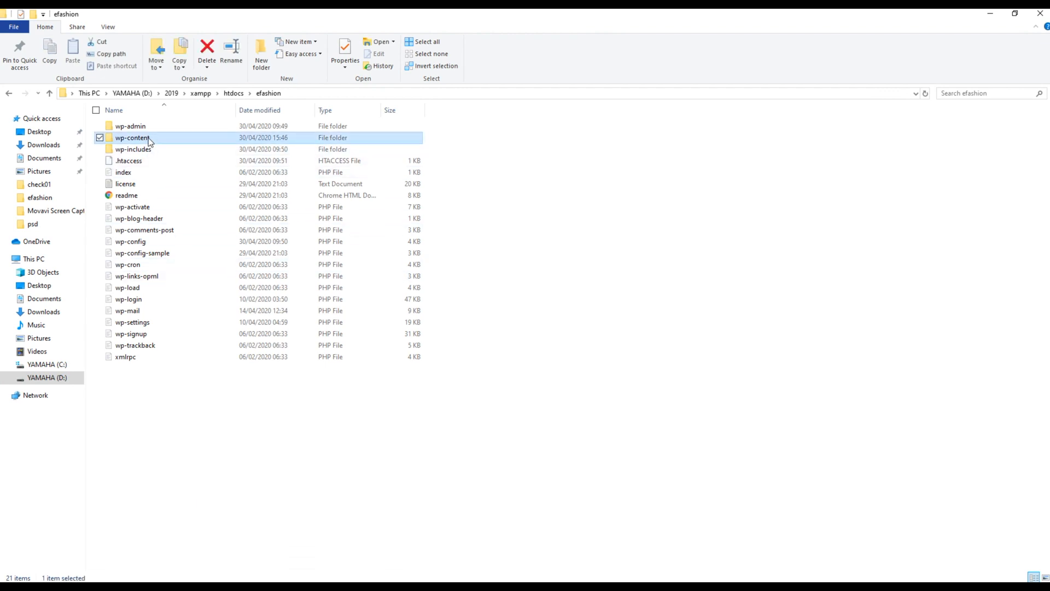
double_click(132, 138)
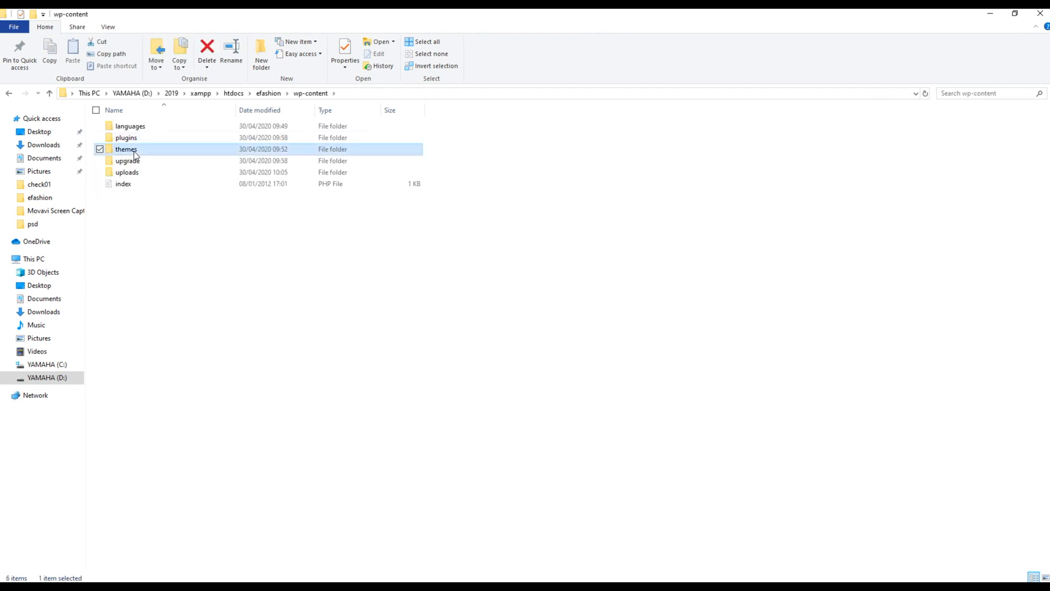
double_click(126, 149)
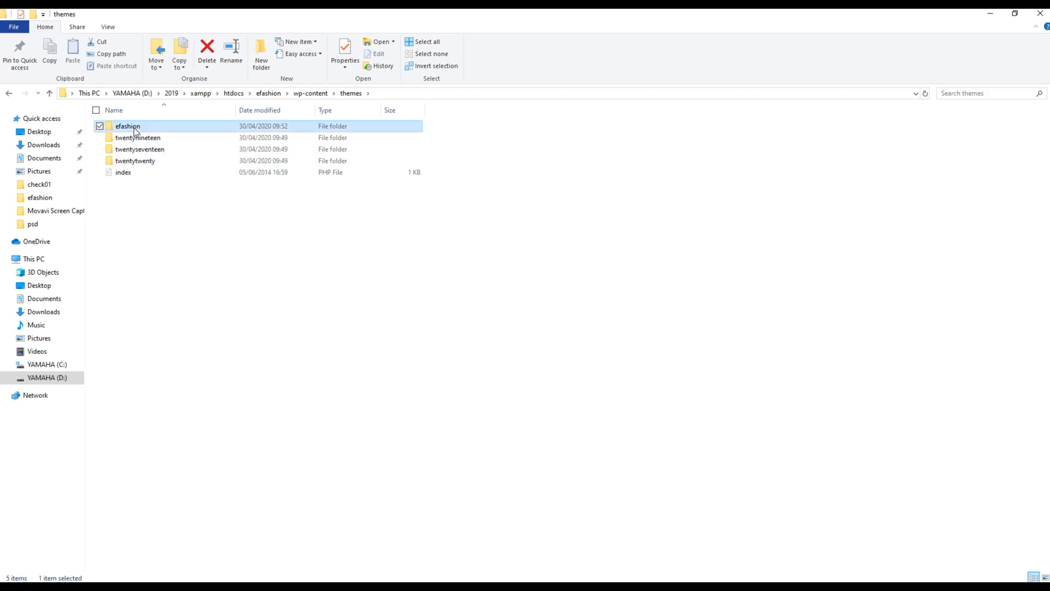
double_click(127, 126)
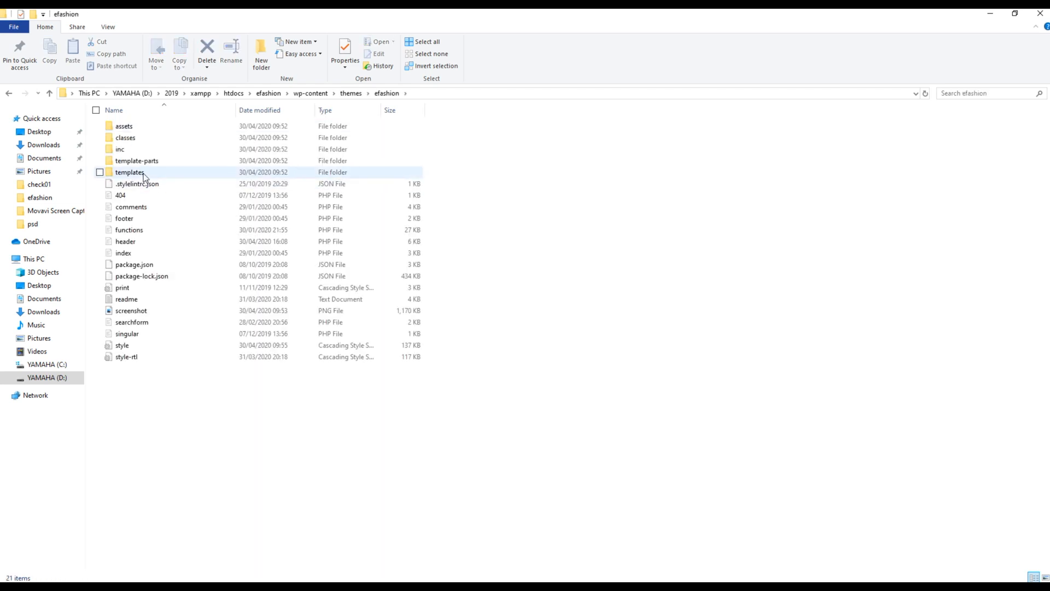
double_click(130, 172)
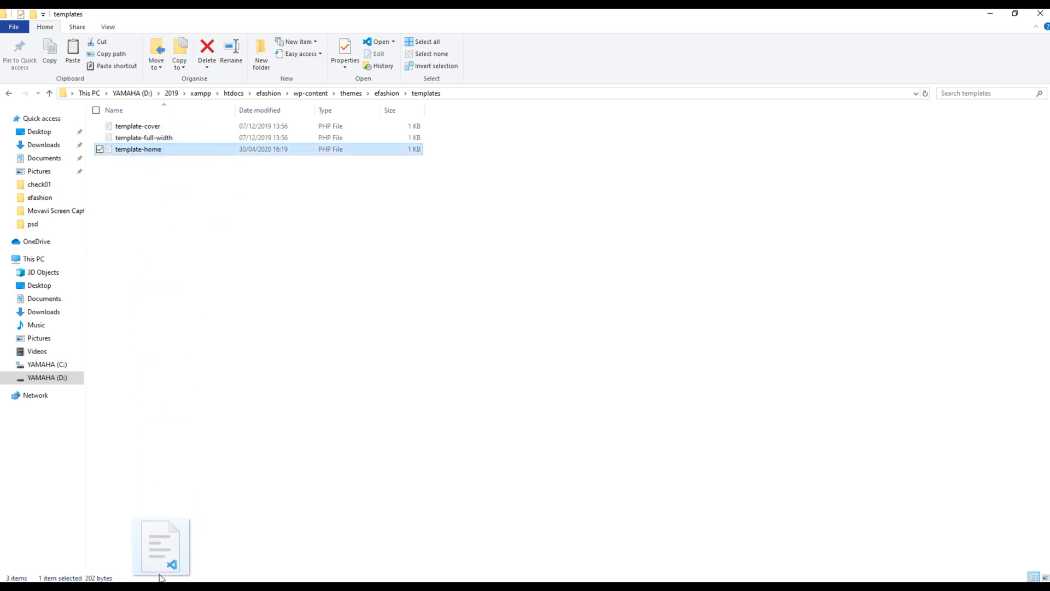
- Load template-home.php into VS Code, set Template Name to Homepage and close with ?>
left_click_drag(160, 546, 298, 127)
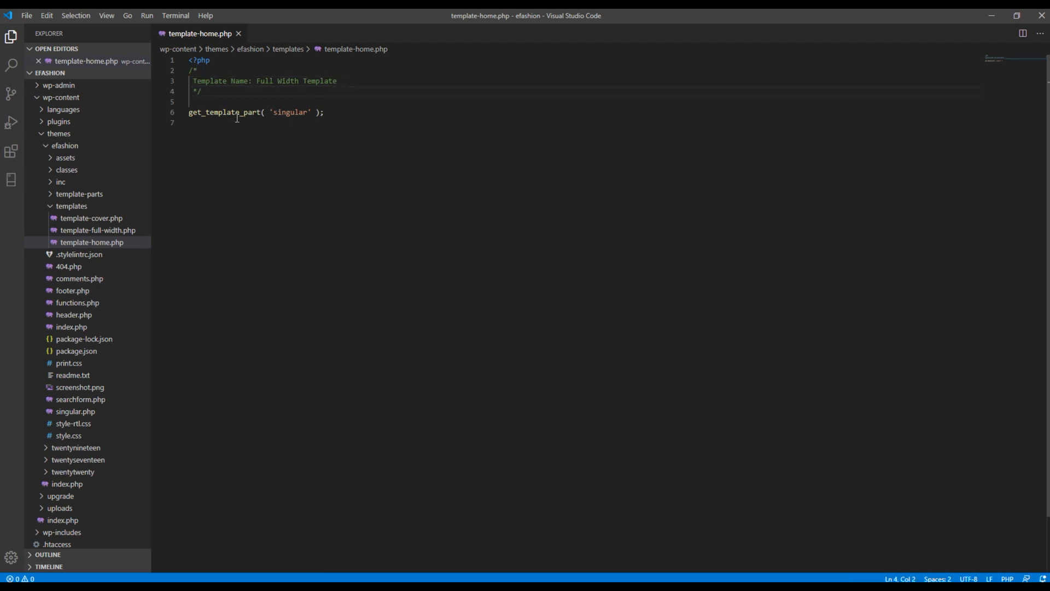
double_click(262, 80)
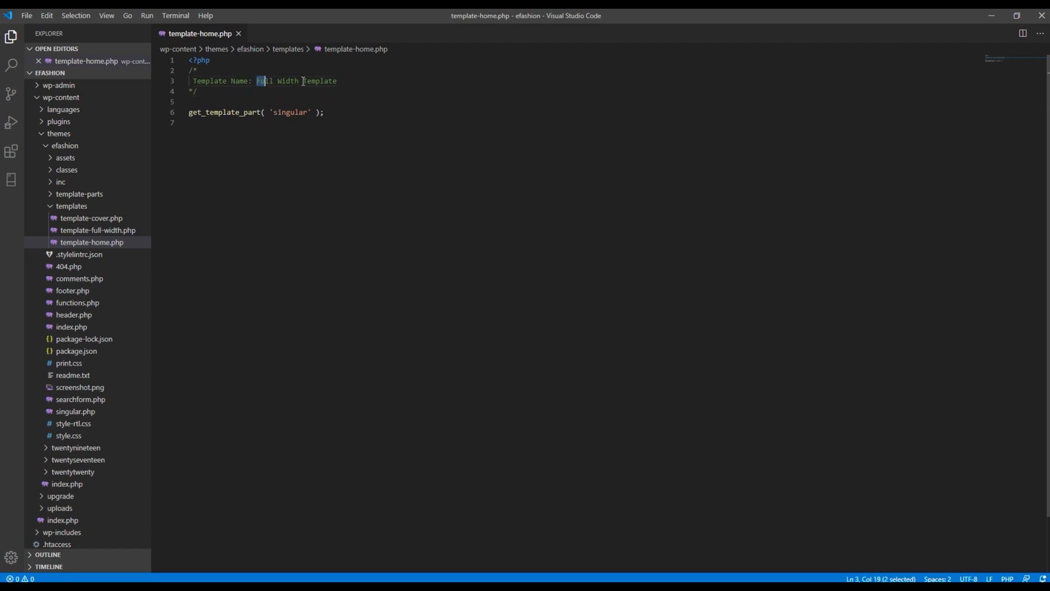
type("Ho")
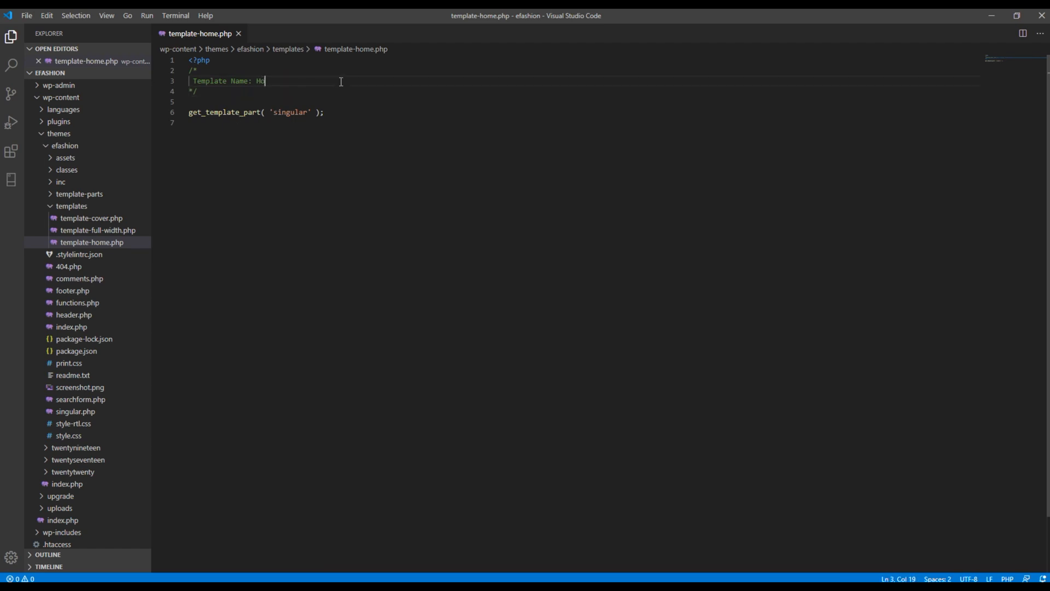
type("mepage")
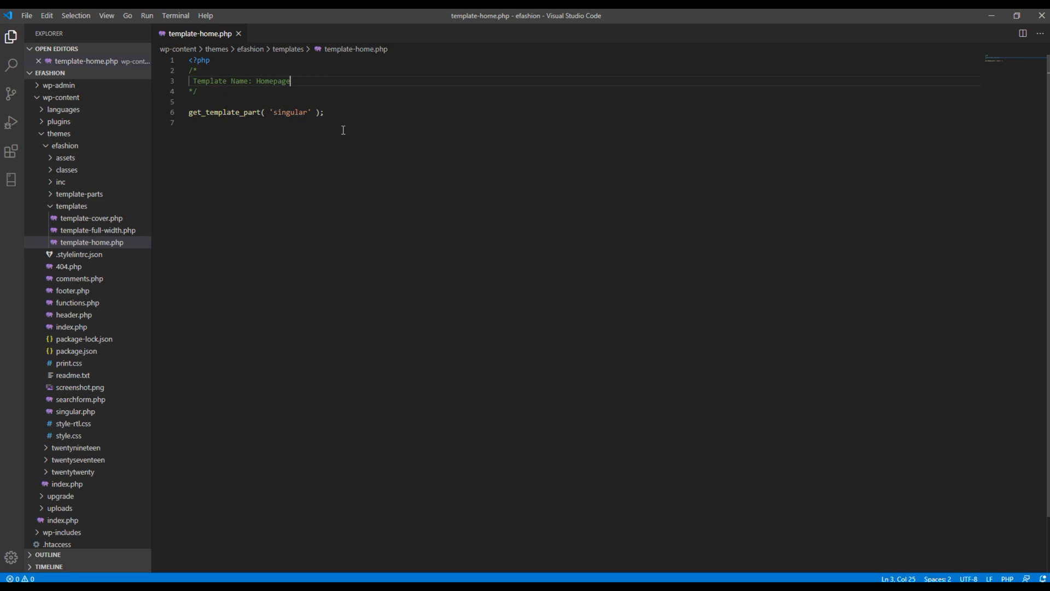
type("?>")
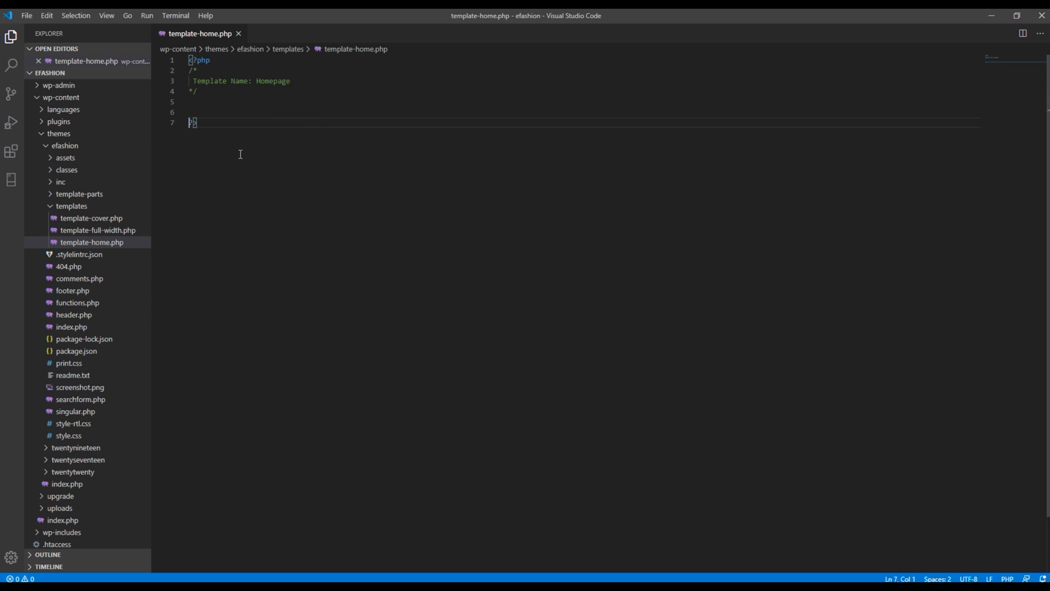
- Add echo 'This is my custom homepage.'; to the Homepage template
type("eacho")
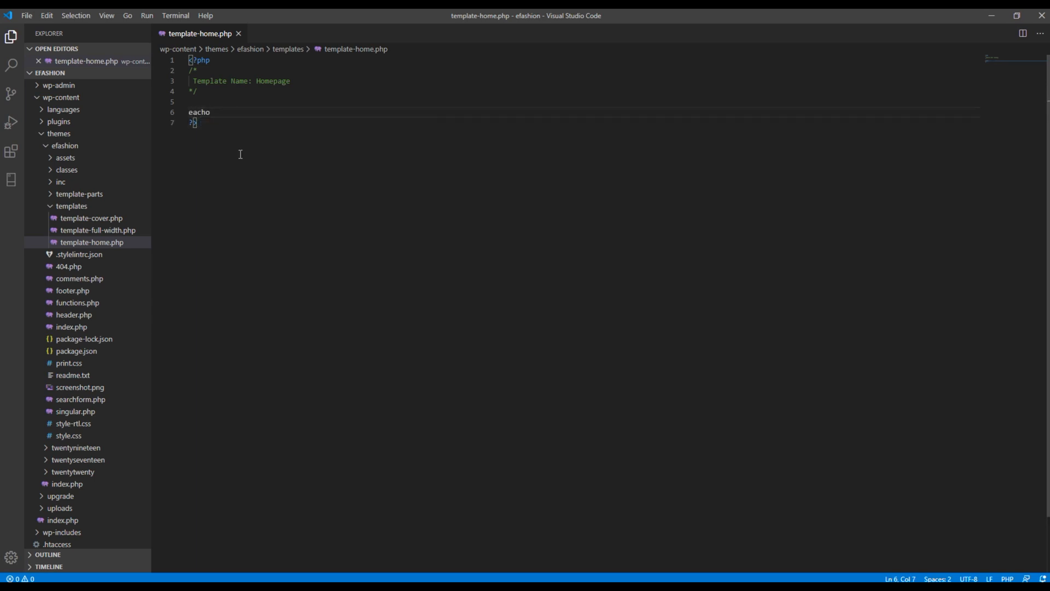
key("BackSpace")
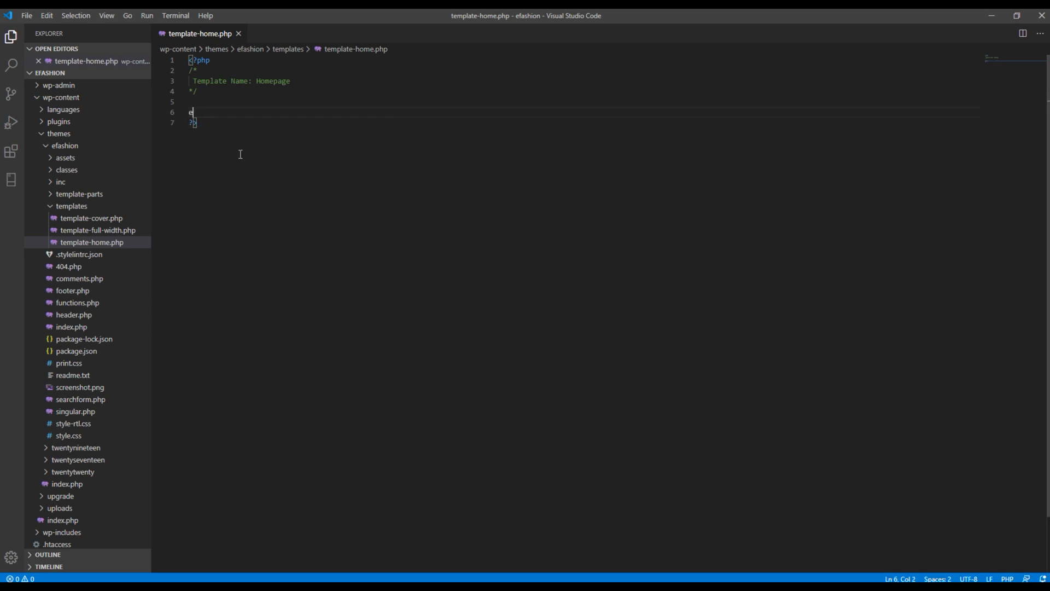
type("cho '';")
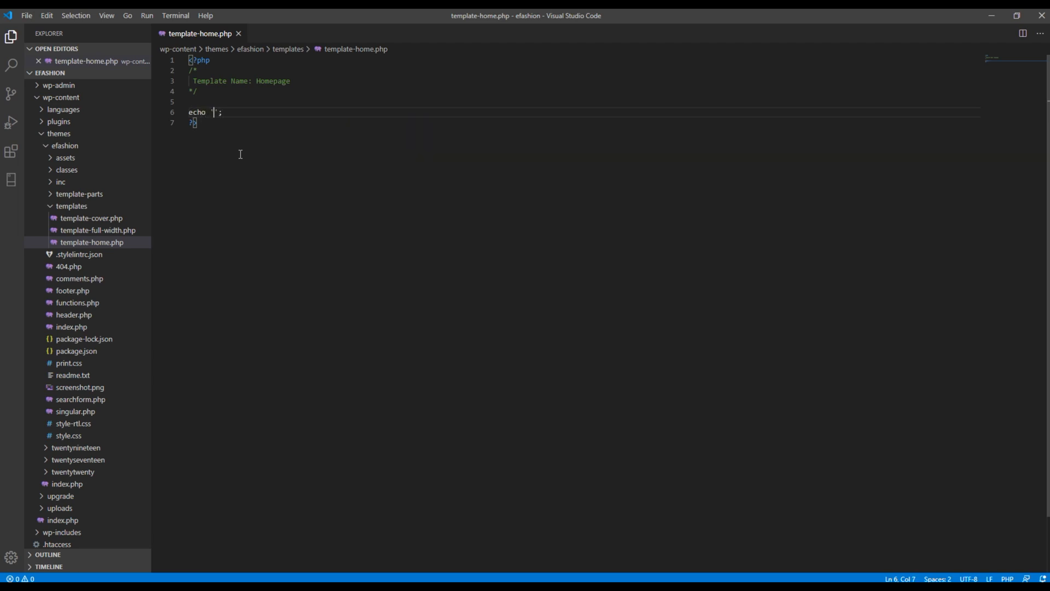
type("This is my c")
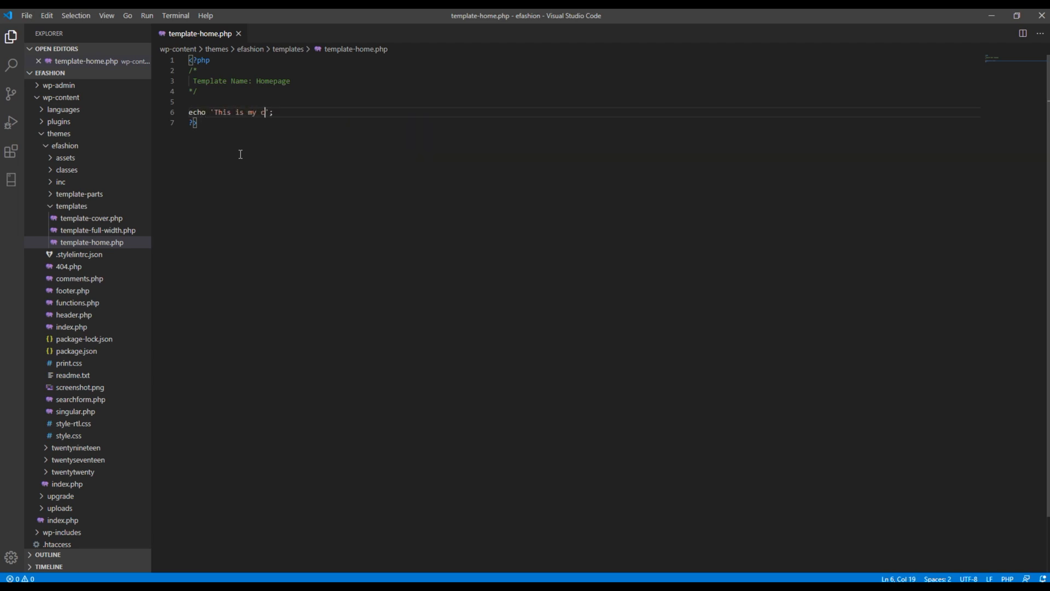
type("ustom homepage.")
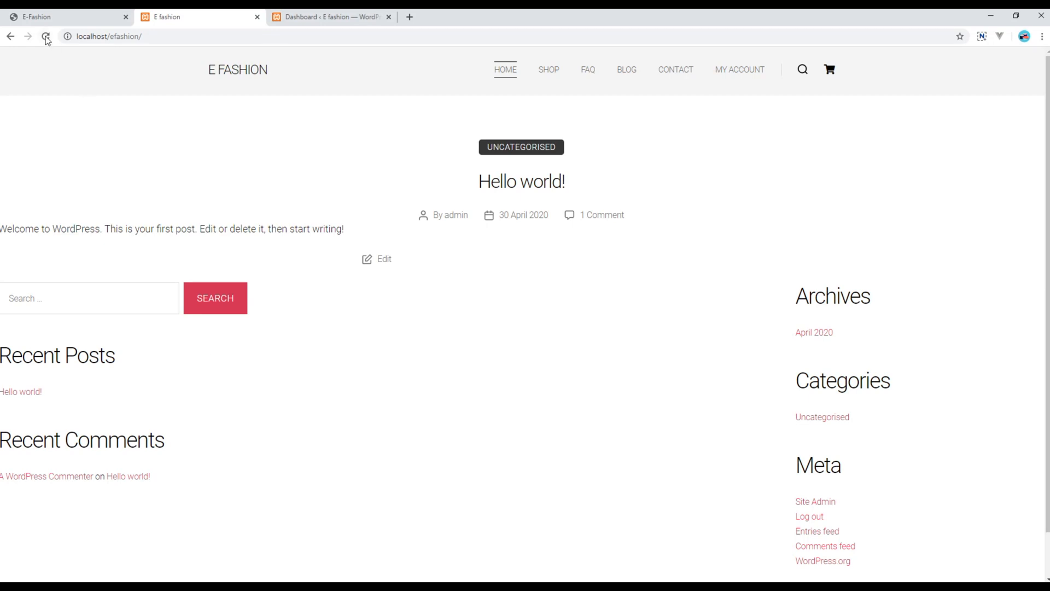
left_click(46, 36)
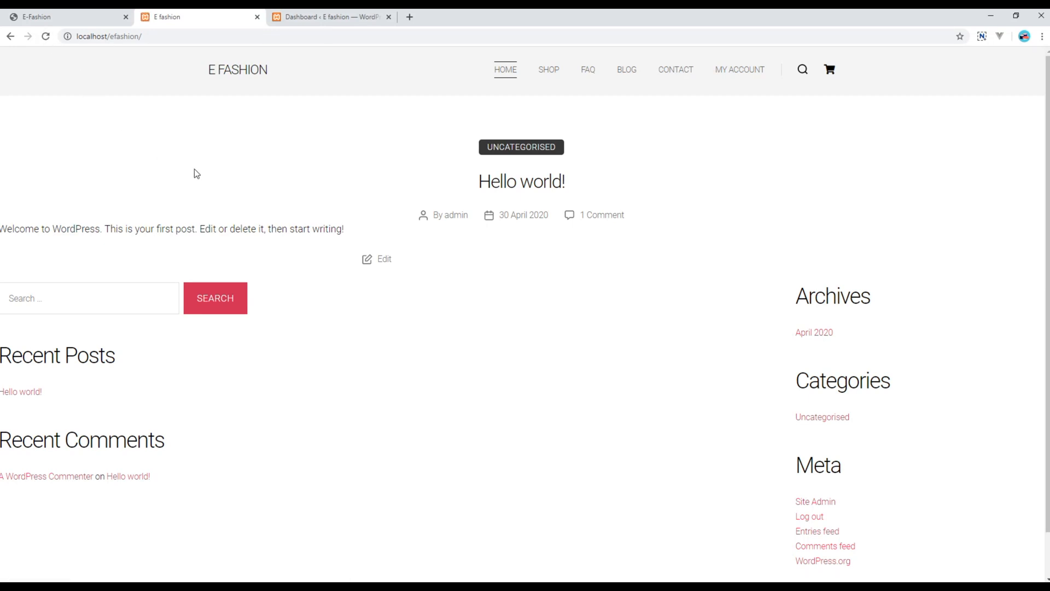
mouse_move(517, 351)
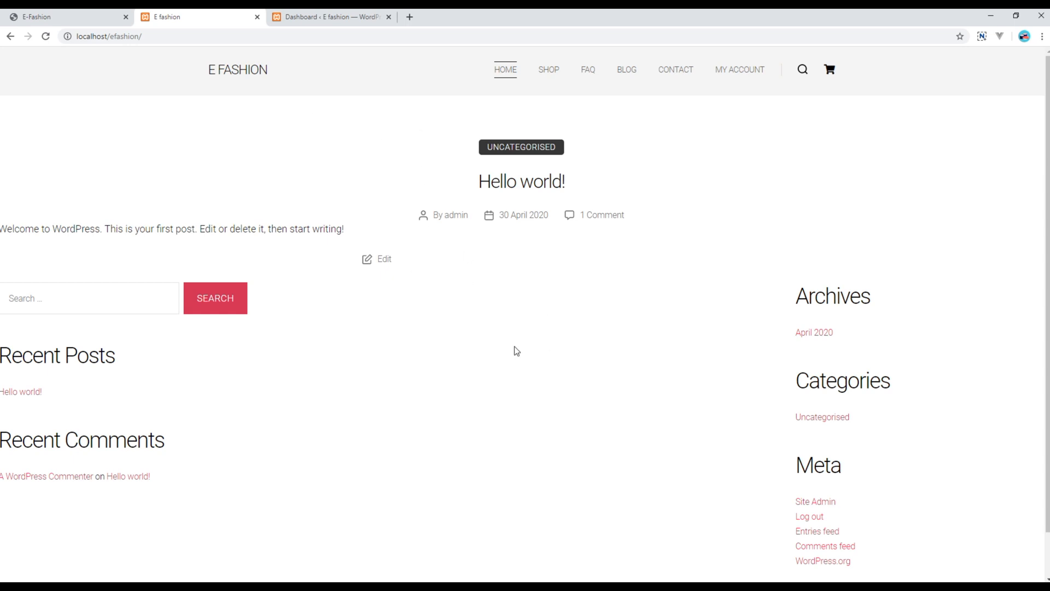
mouse_move(376, 190)
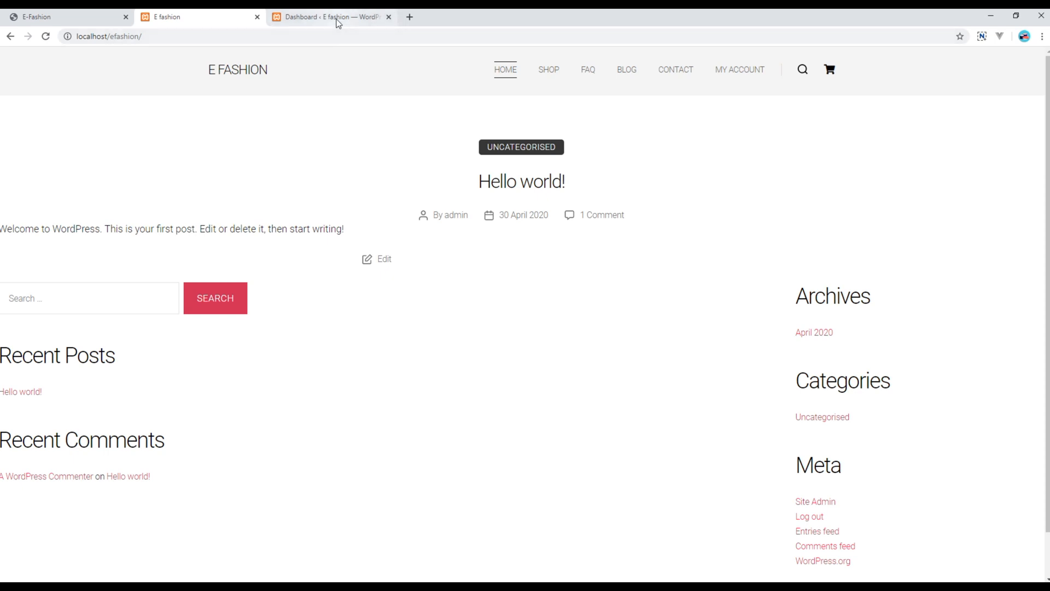
- From the dashboard's All Pages list, open the Home page in the block editor
left_click(328, 16)
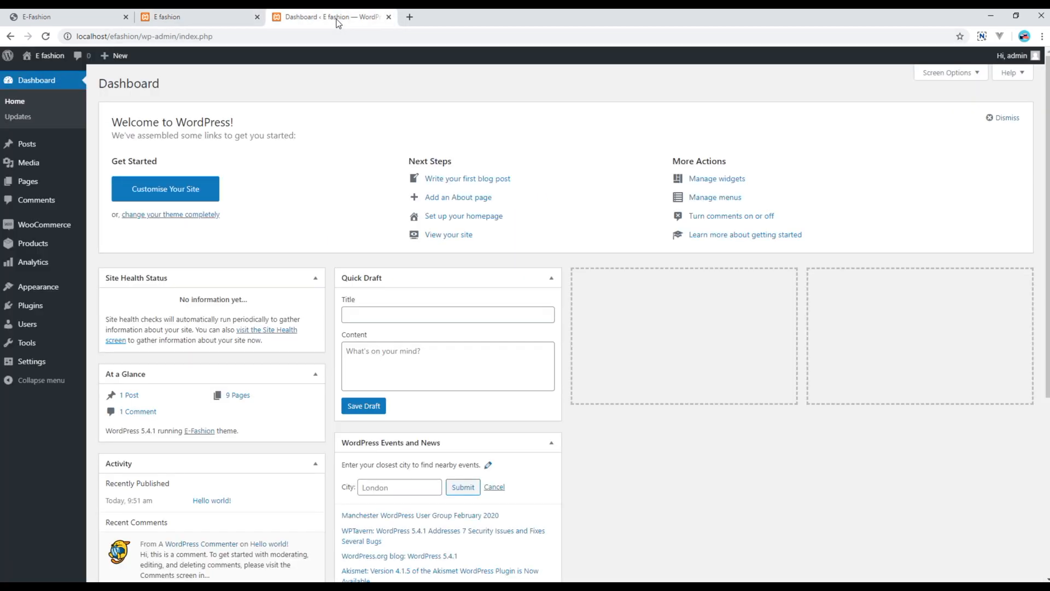
mouse_move(27, 180)
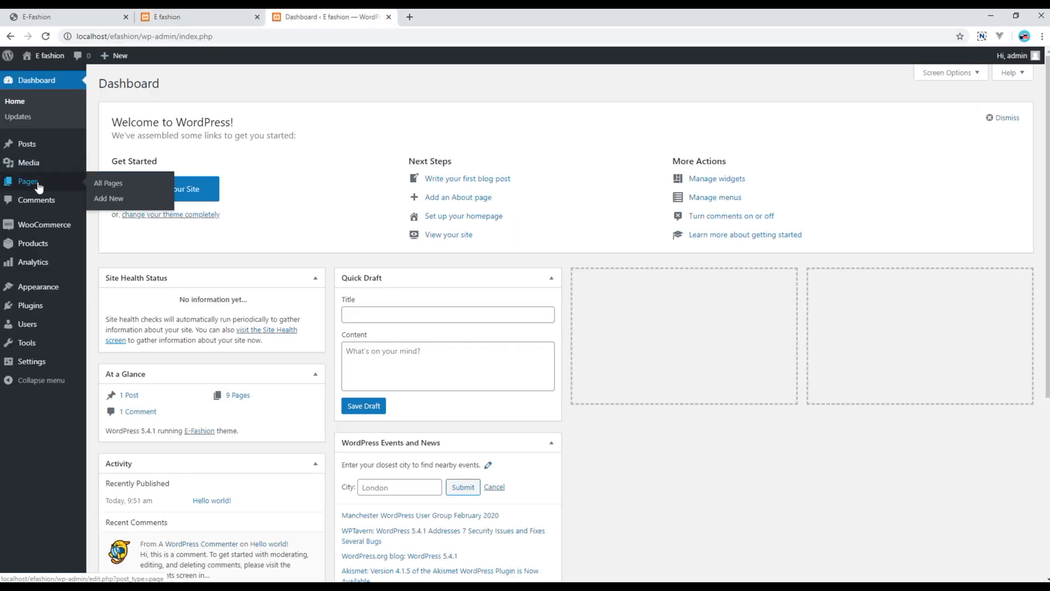
left_click(107, 183)
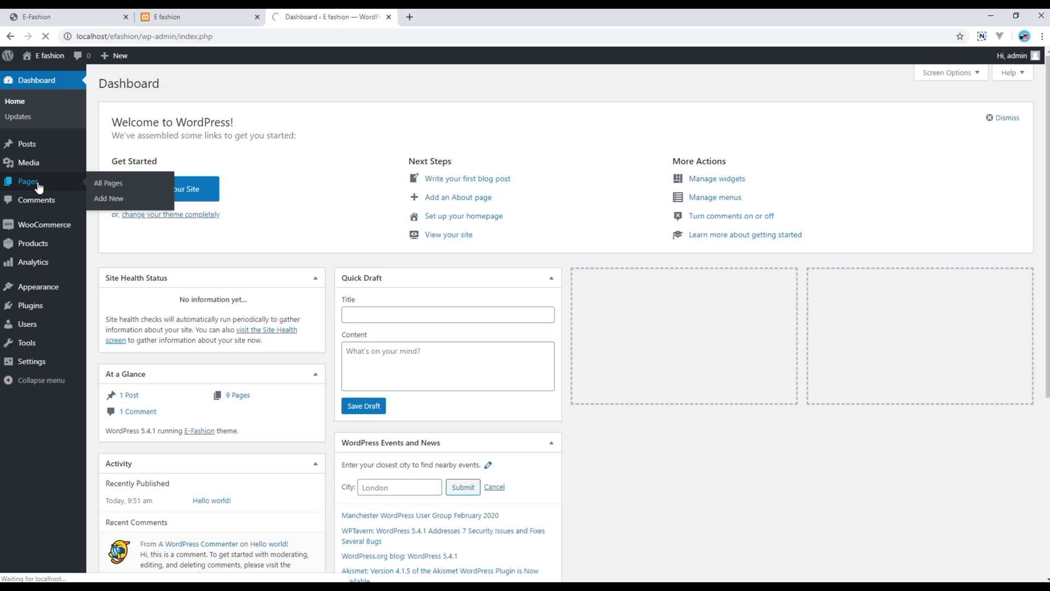
left_click(109, 183)
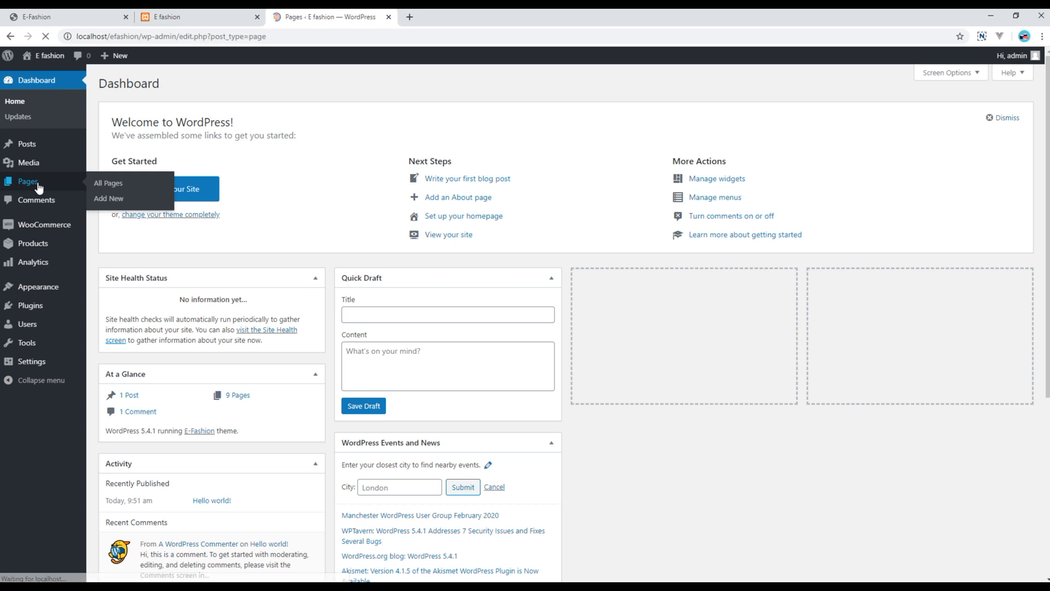
left_click(108, 183)
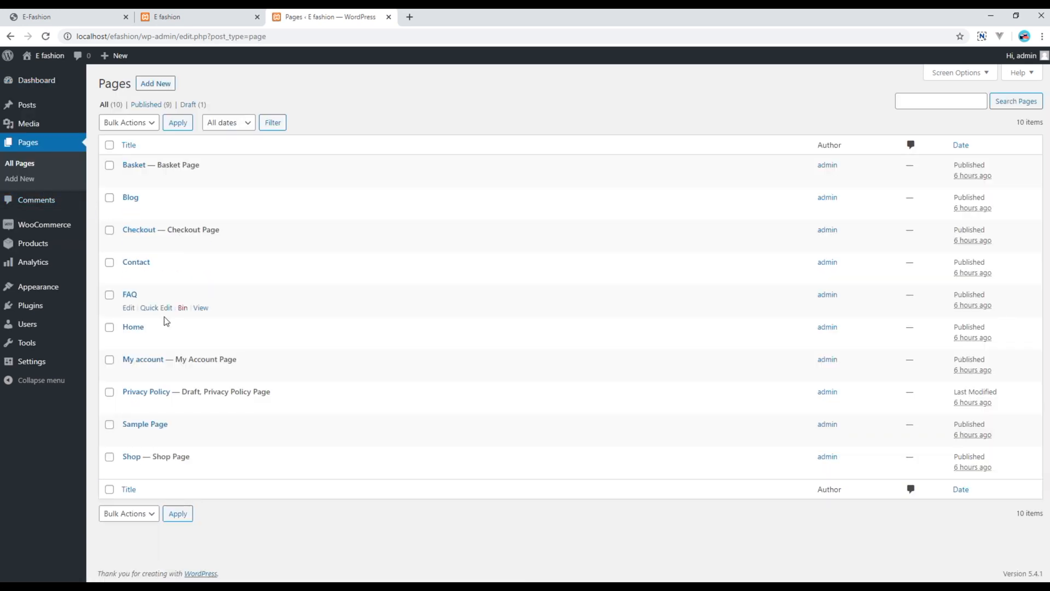
left_click(133, 326)
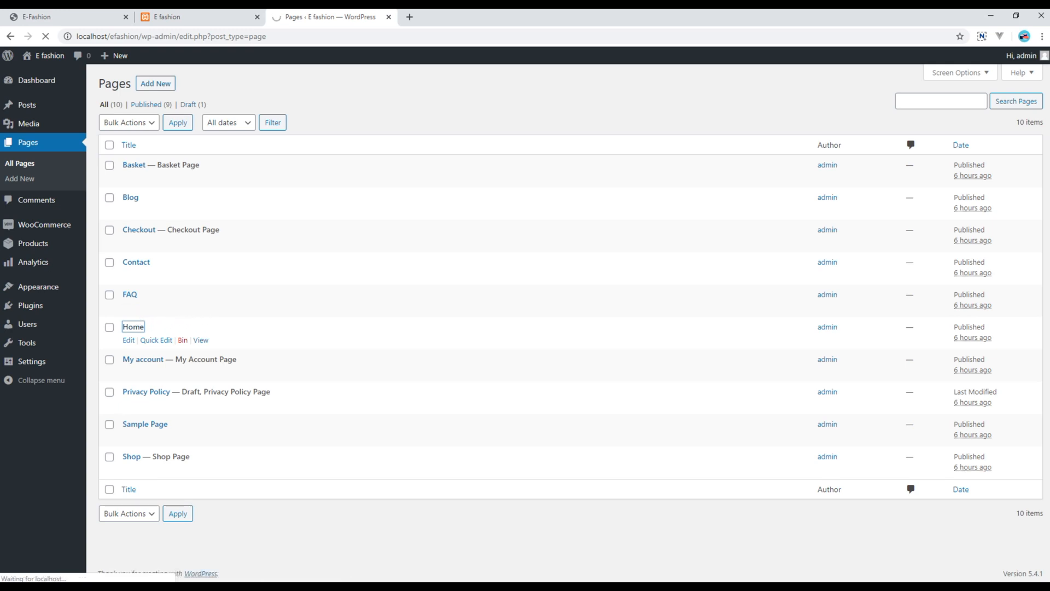
left_click(132, 328)
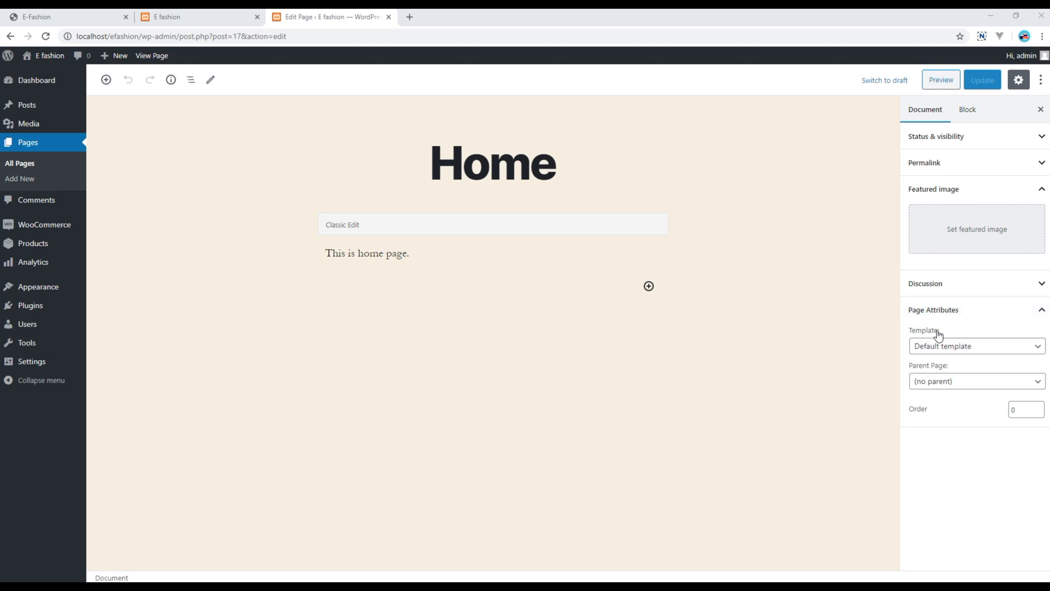
- Set the Home page's Template attribute to Homepage and update the page
left_click(975, 346)
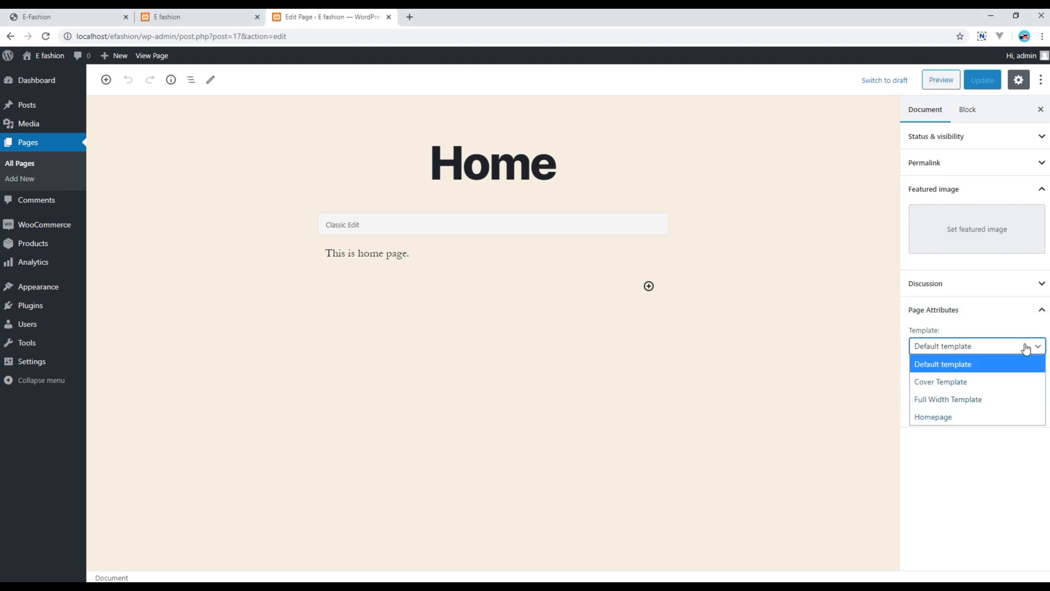
mouse_move(956, 417)
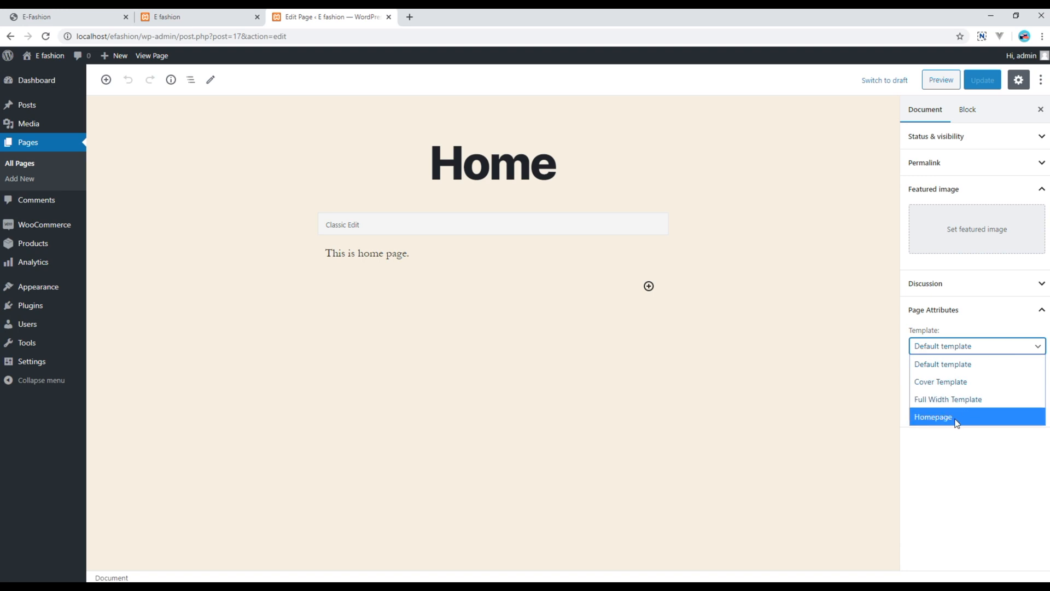
left_click(934, 415)
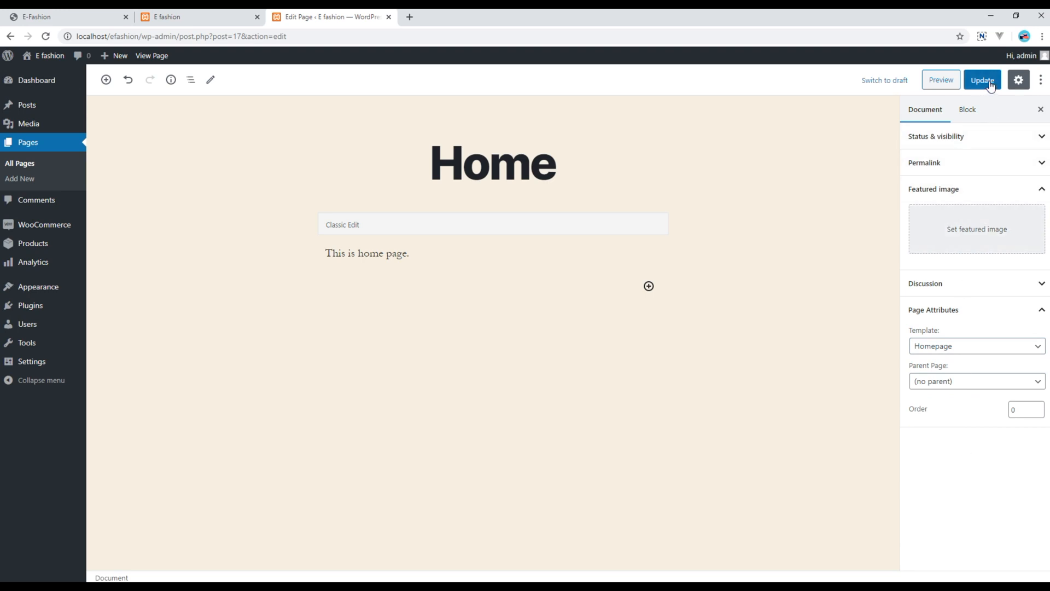
left_click(983, 80)
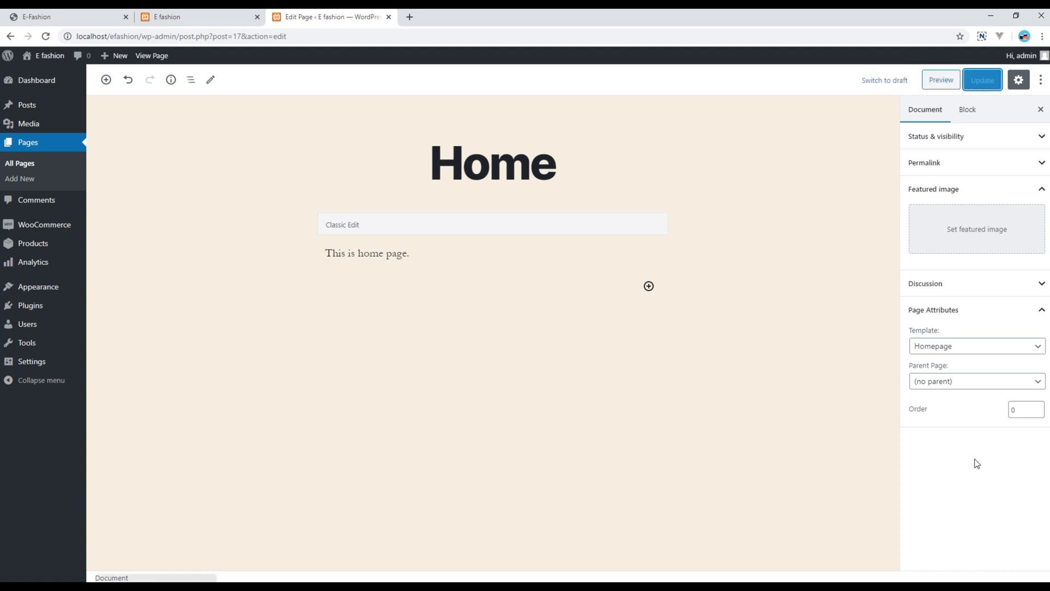
left_click(983, 80)
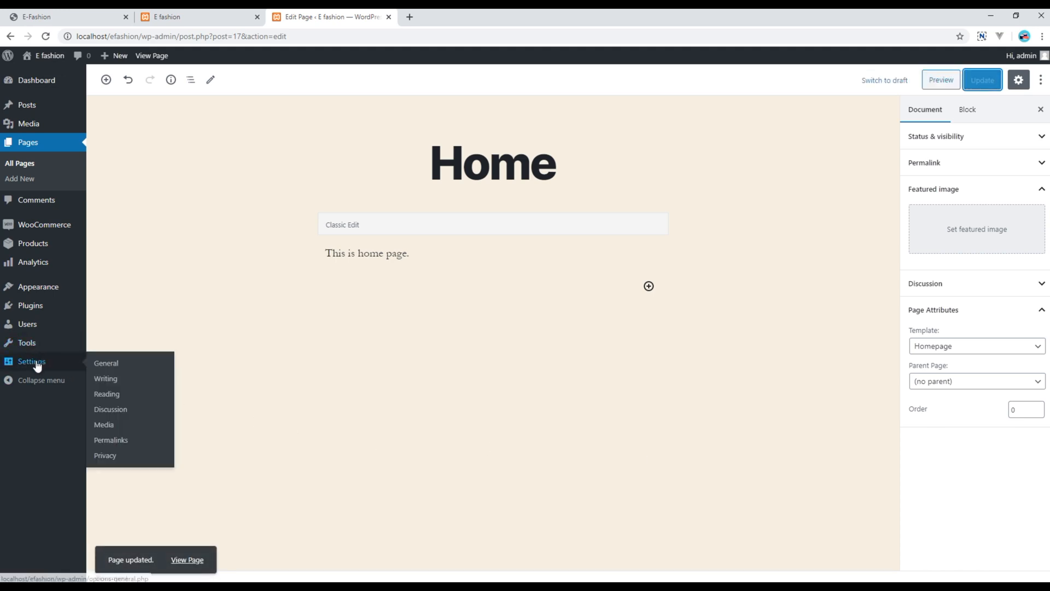
mouse_move(106, 394)
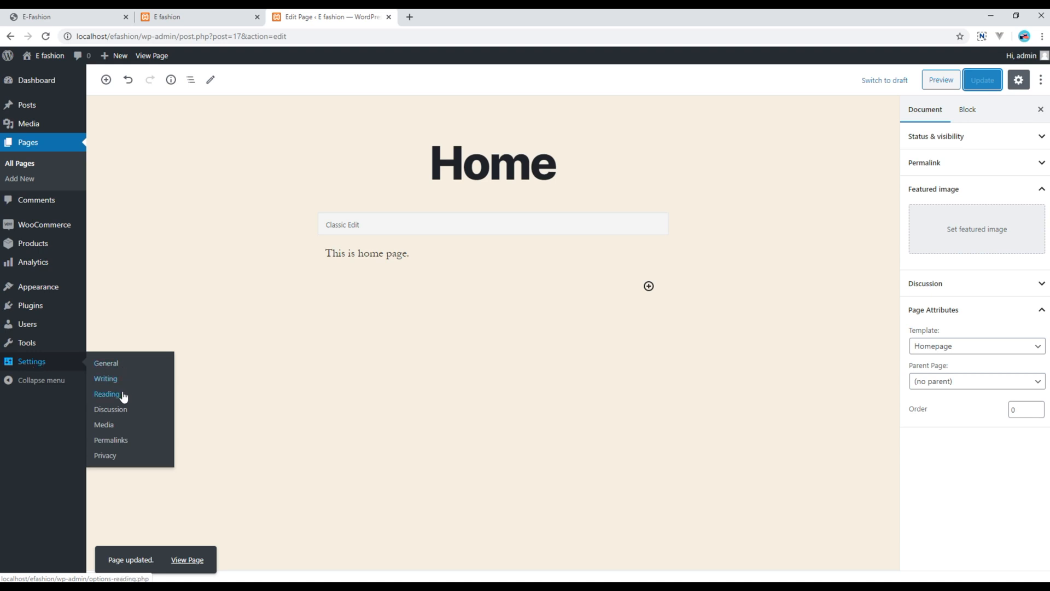
- In Reading Settings, make the homepage display a static page
left_click(106, 394)
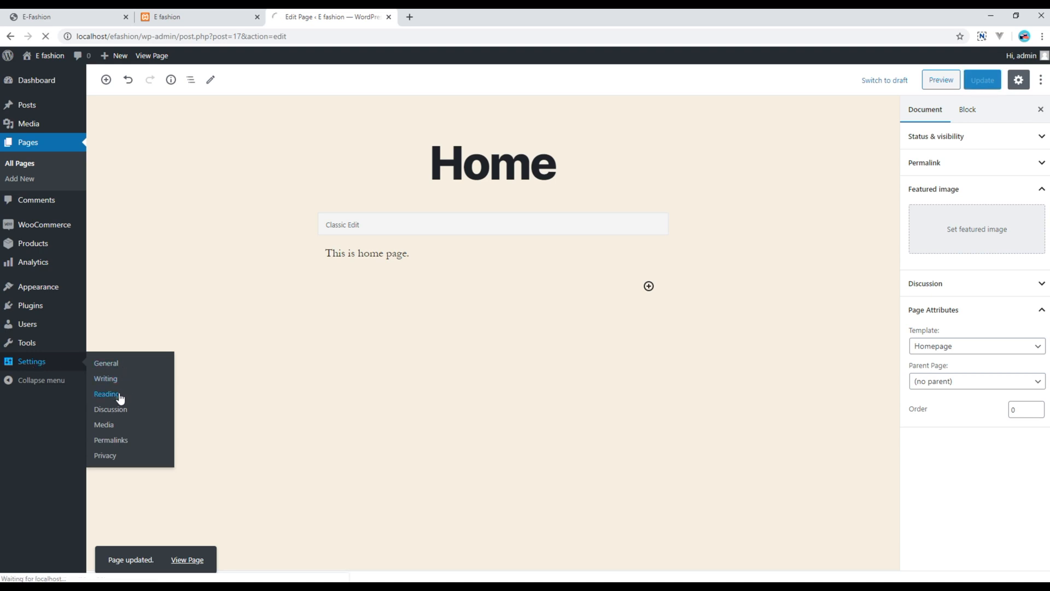
left_click(106, 394)
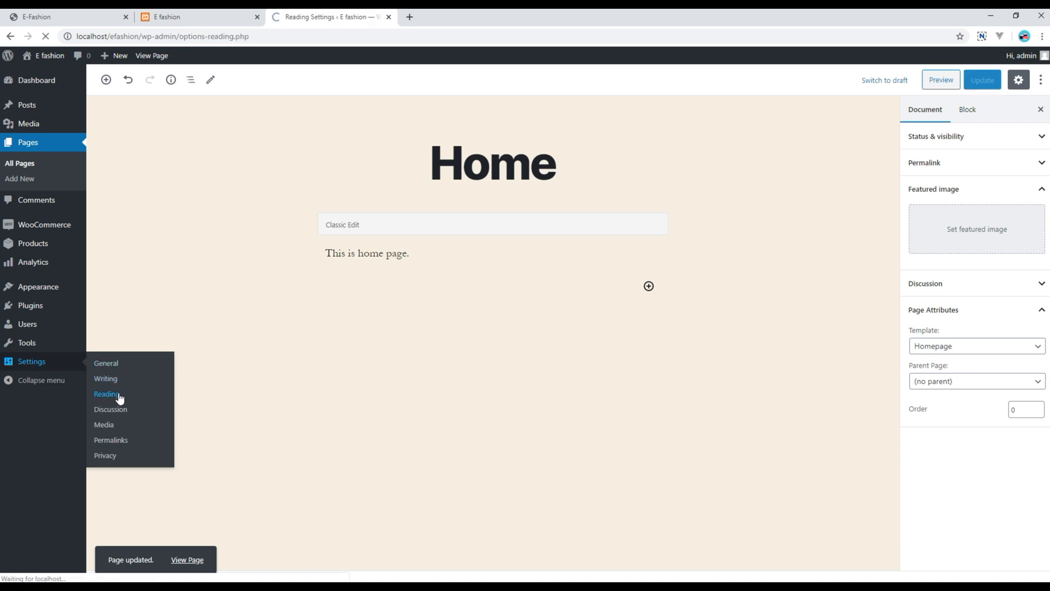
left_click(106, 394)
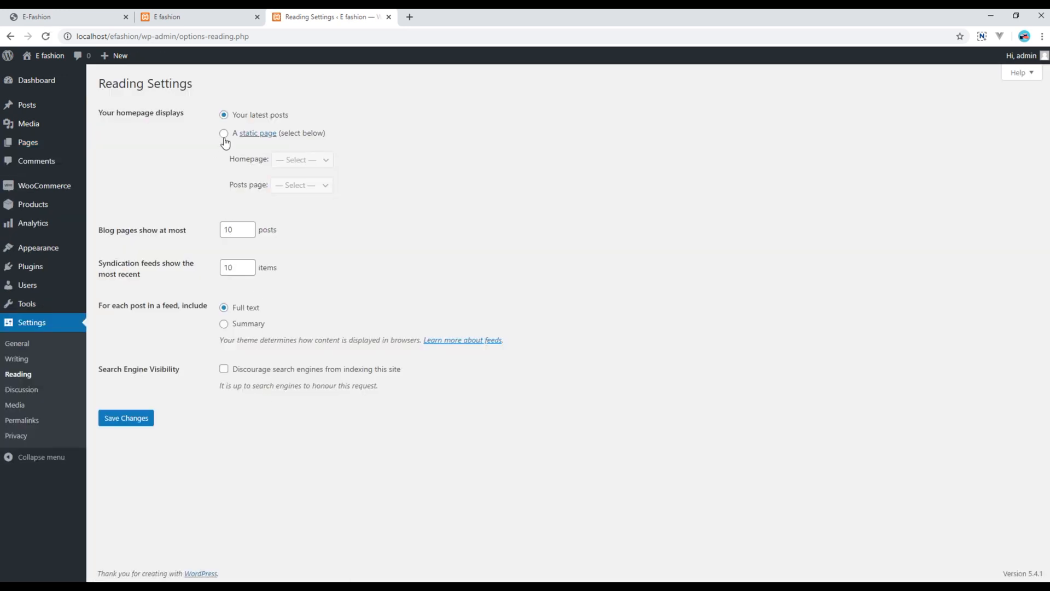
left_click(224, 133)
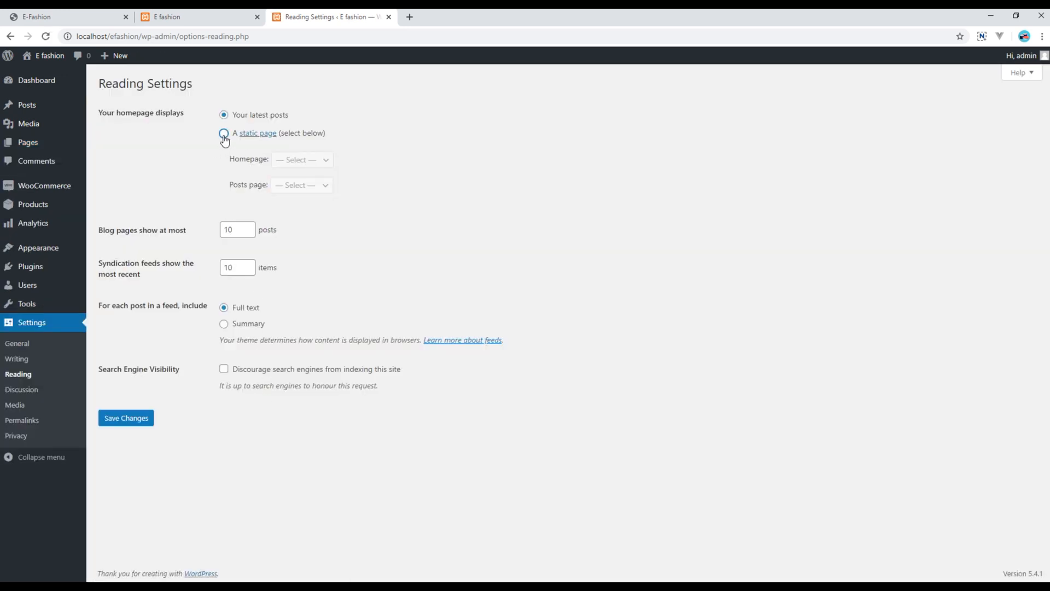
left_click(223, 132)
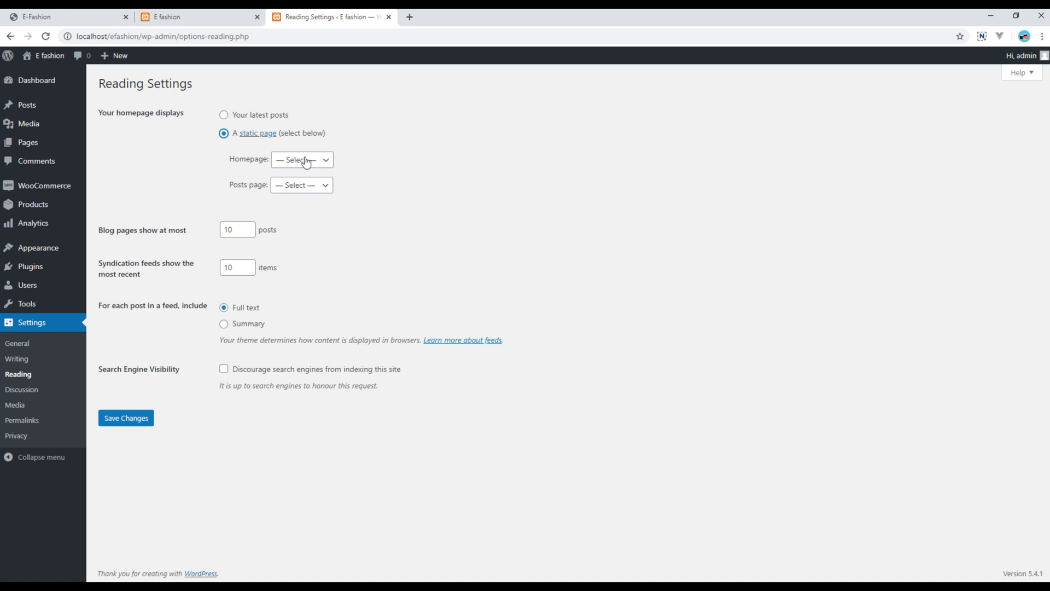
- Choose Home as homepage and Blog as posts page, then save the settings
left_click(302, 159)
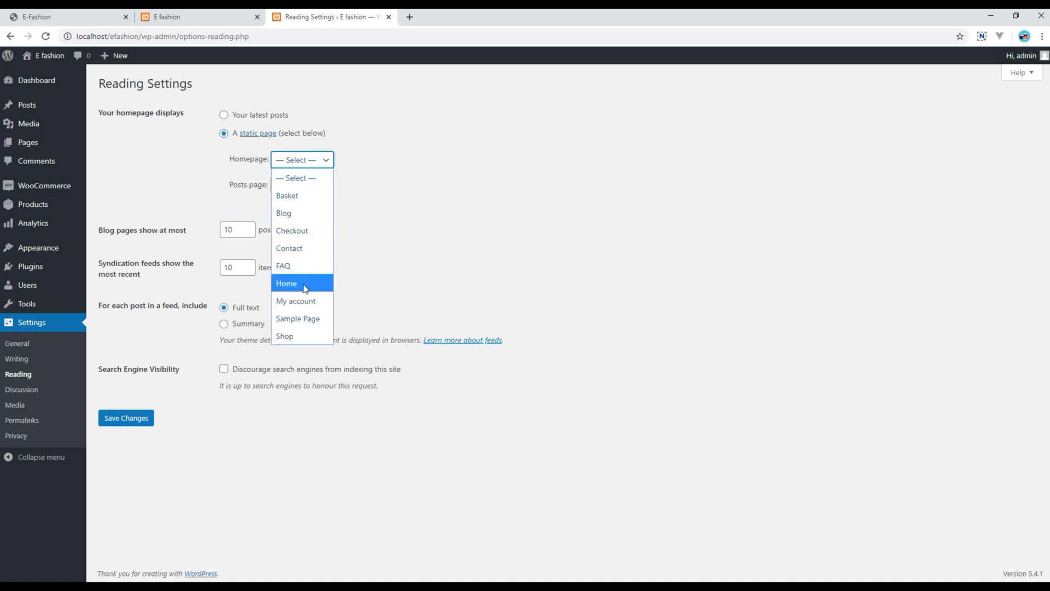
left_click(286, 282)
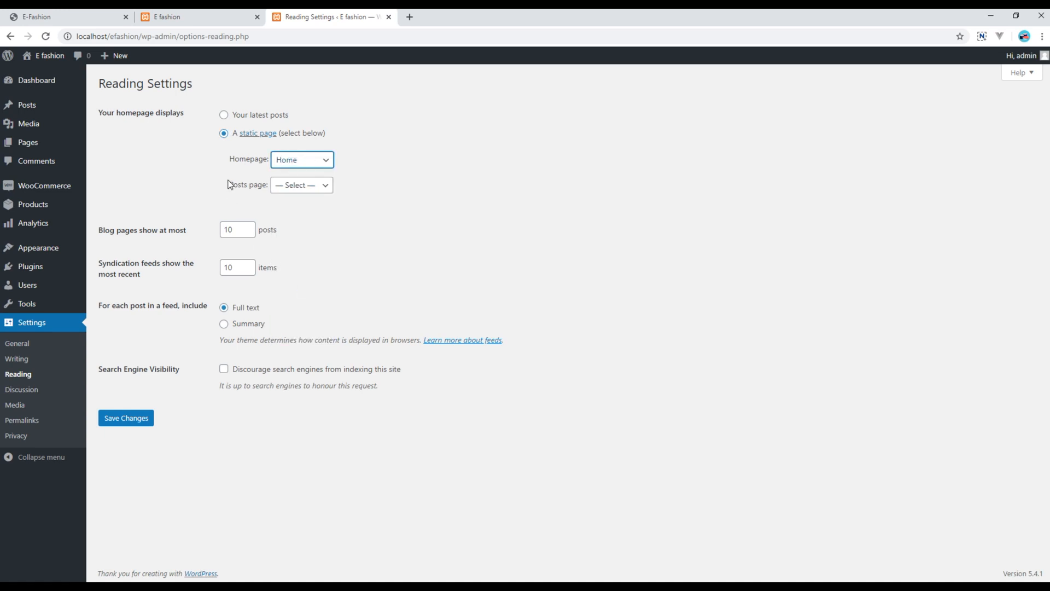
left_click(301, 184)
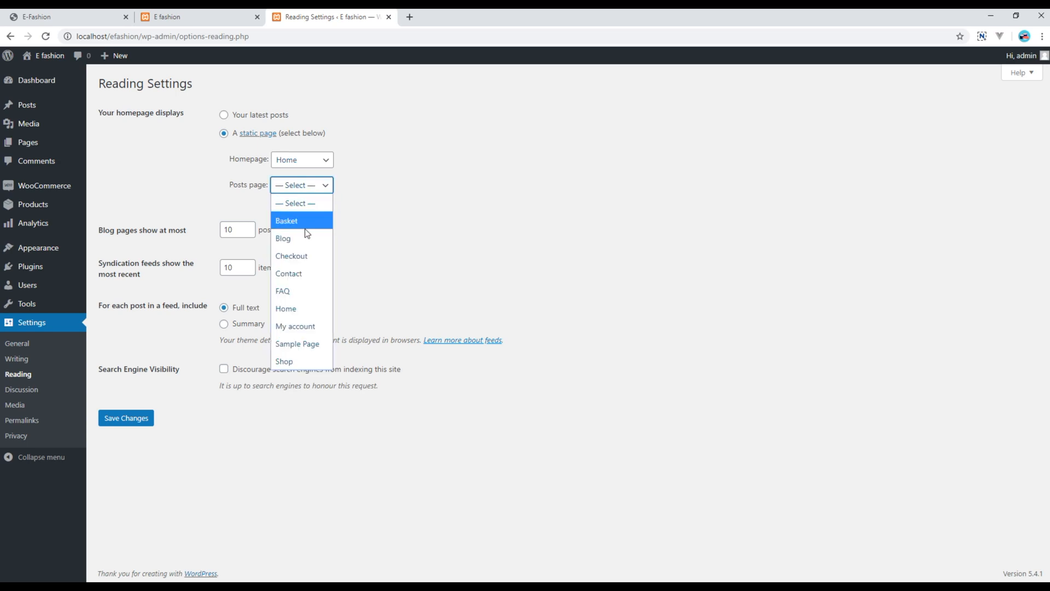
mouse_move(292, 239)
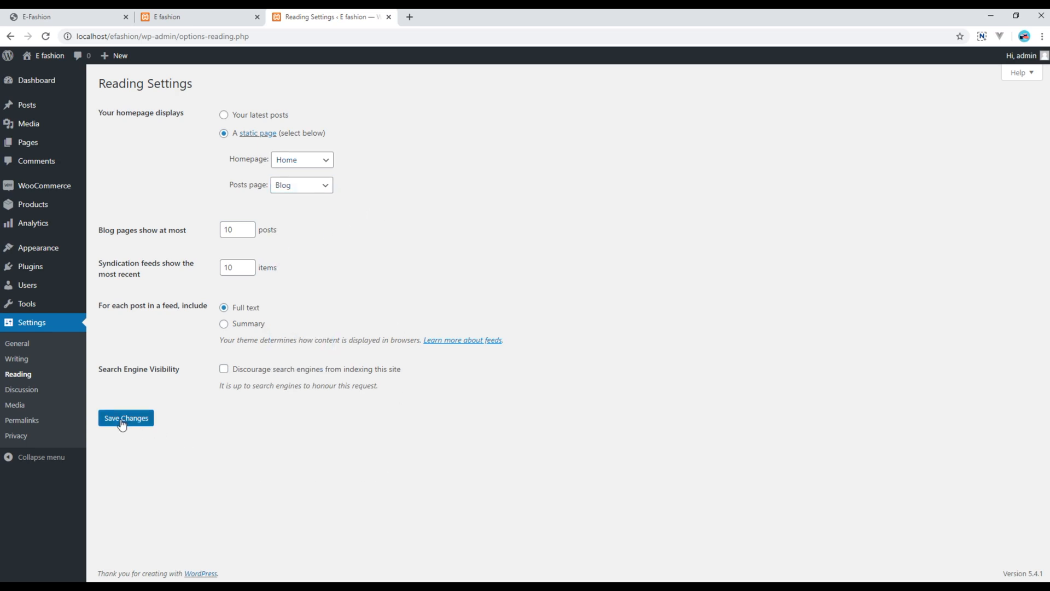
left_click(126, 417)
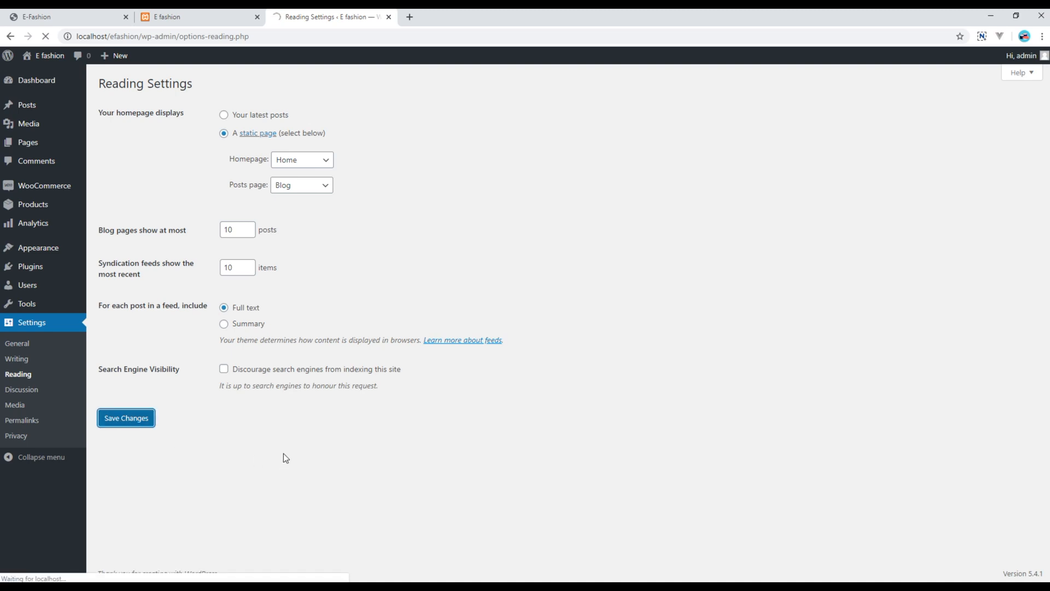
left_click(126, 417)
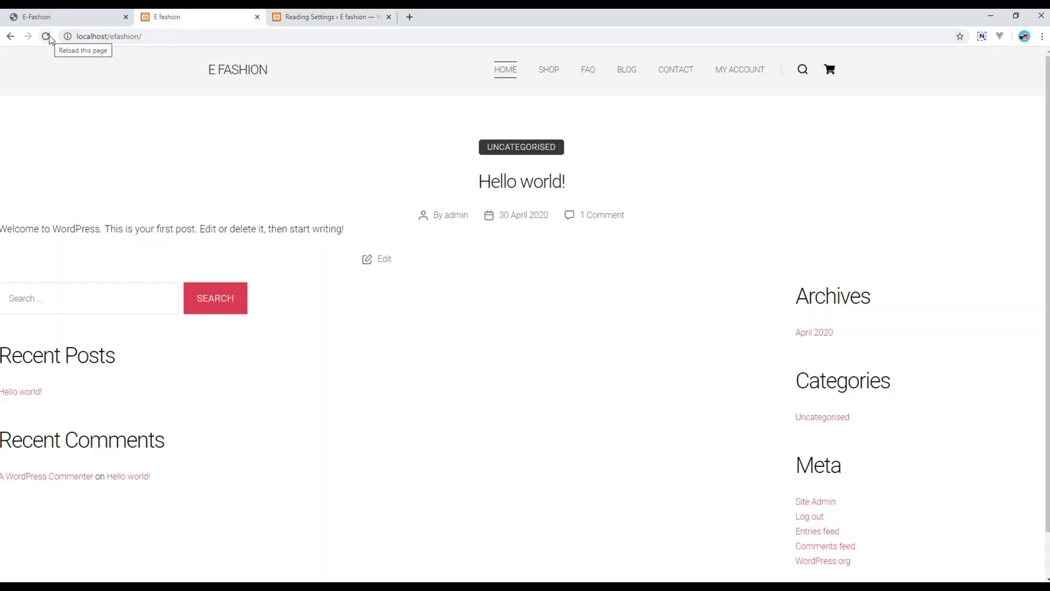
- Reload the local E fashion site to check the new front page
left_click(46, 36)
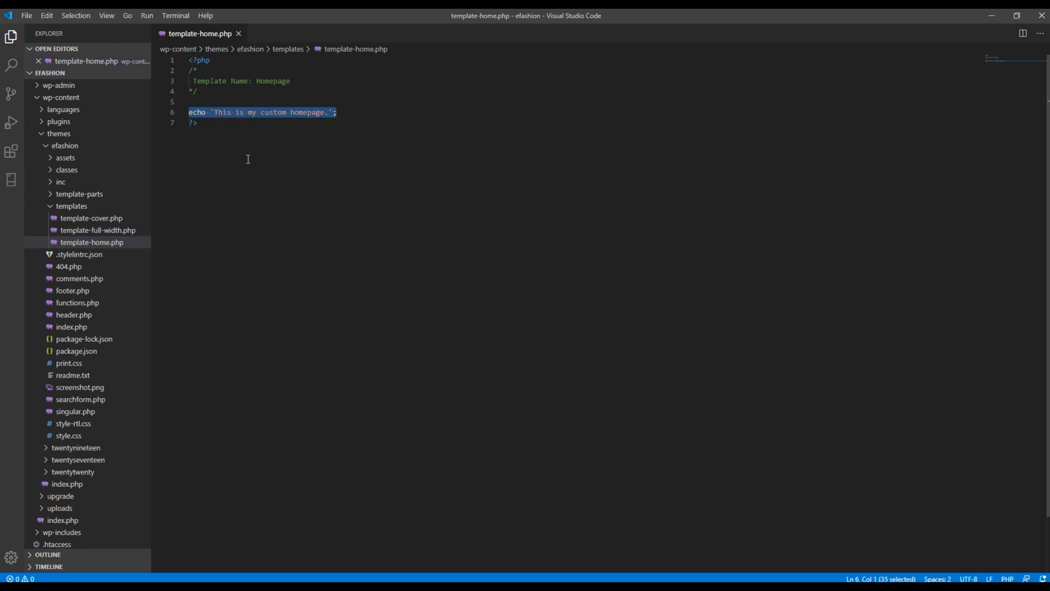
- Write get_header(), echo 'This is my custom homepage.' and get_footer() calls in template-home.php
key("Delete")
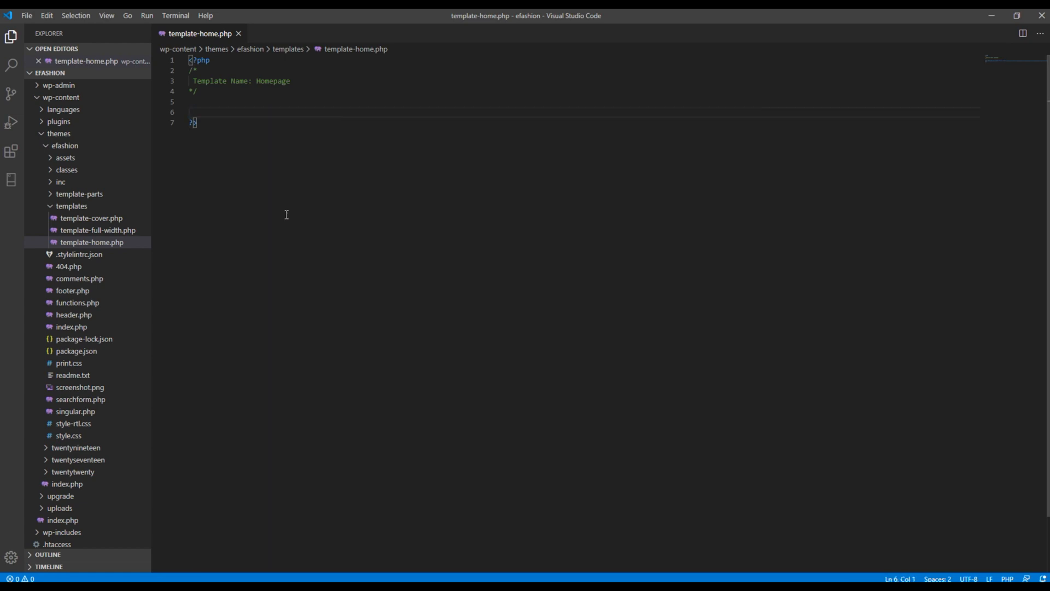
key("Backspace")
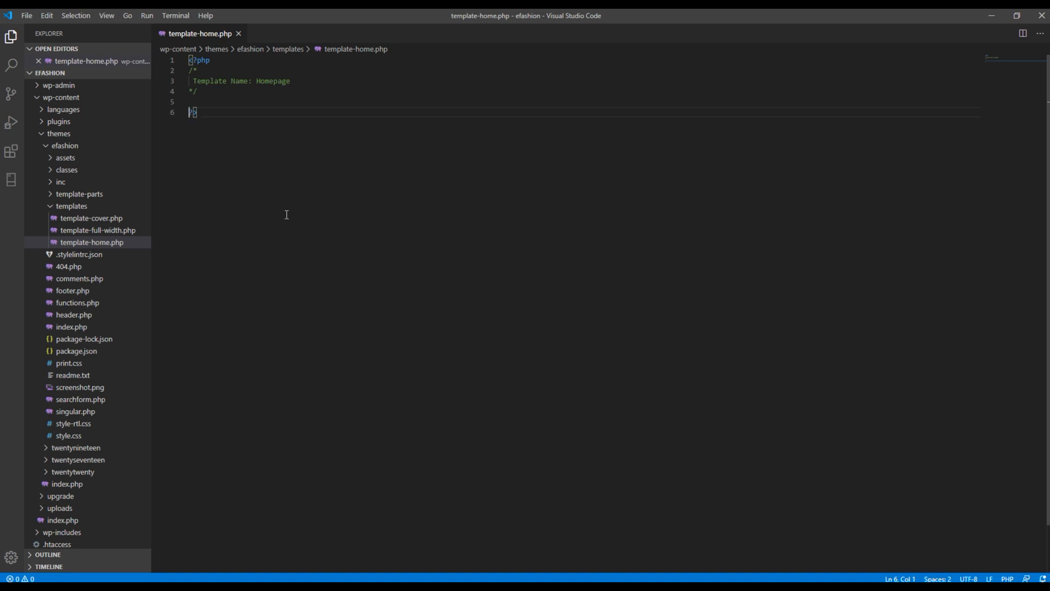
type("get_header")
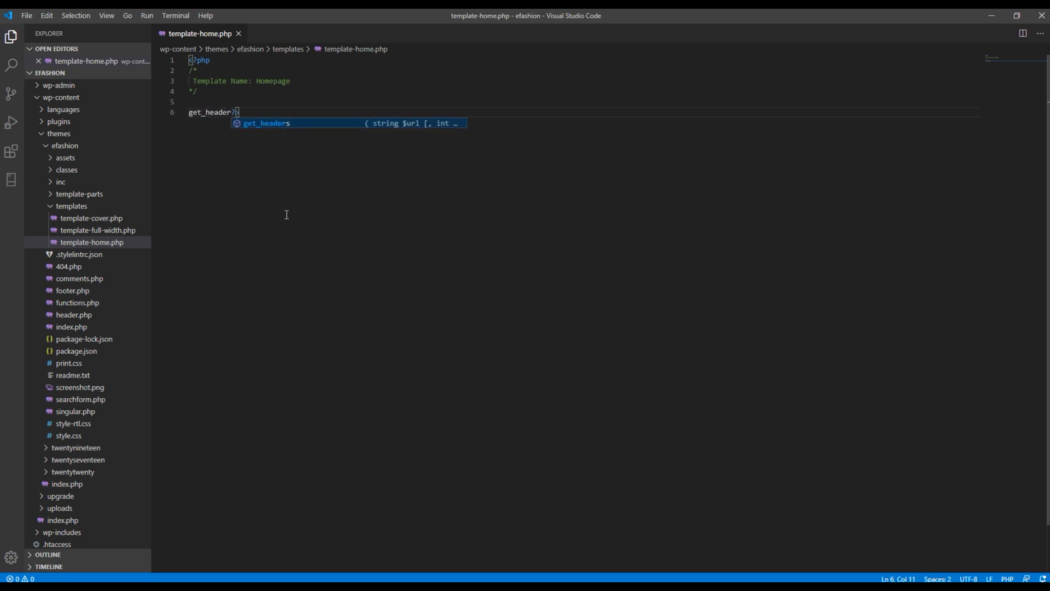
type("();")
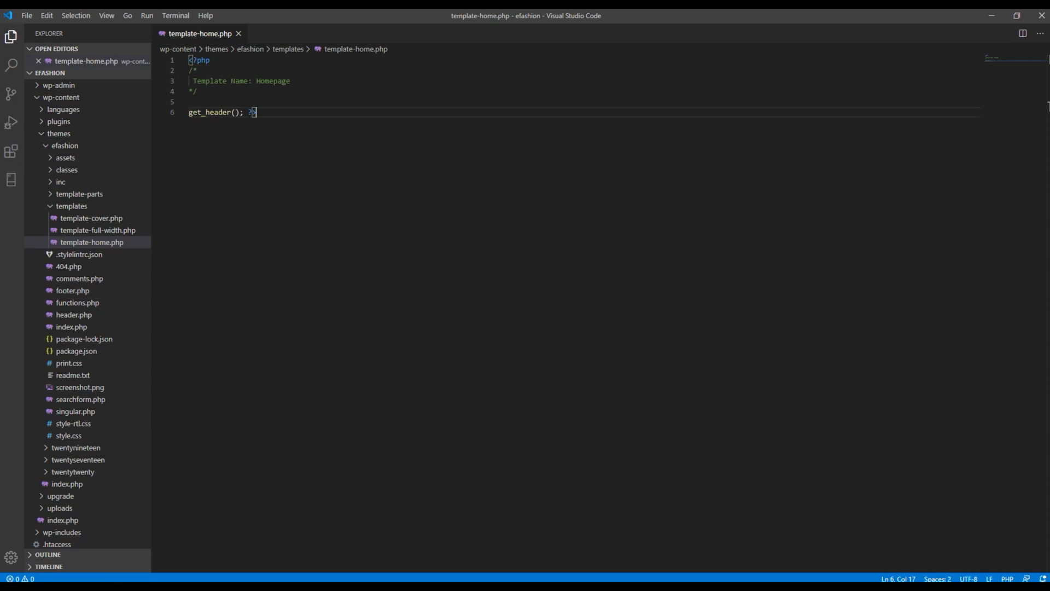
mouse_move(360, 161)
type("<?php ?>")
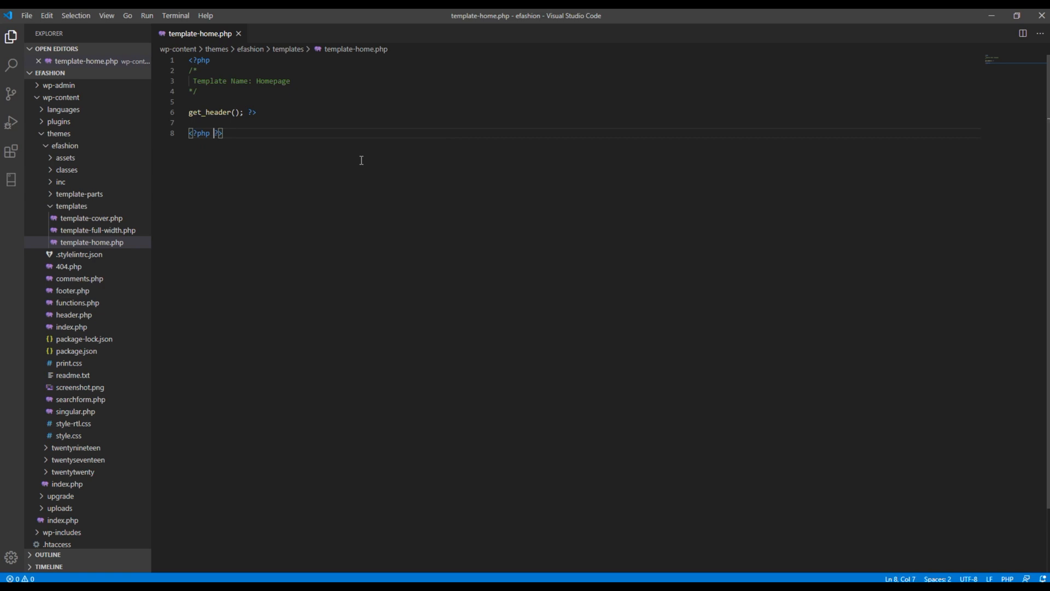
type("get_footer();")
type("<")
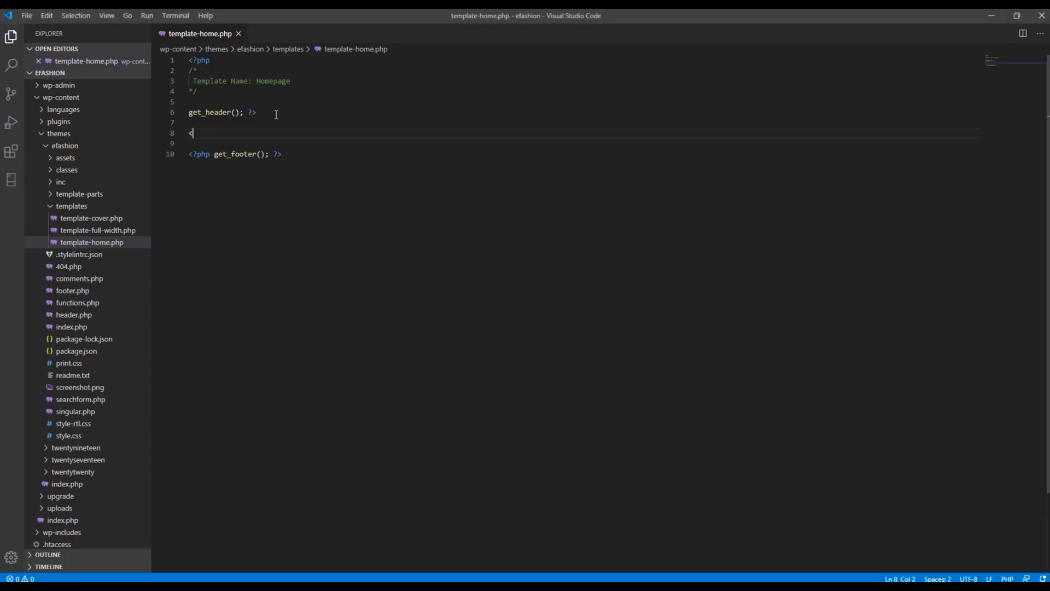
type("?php")
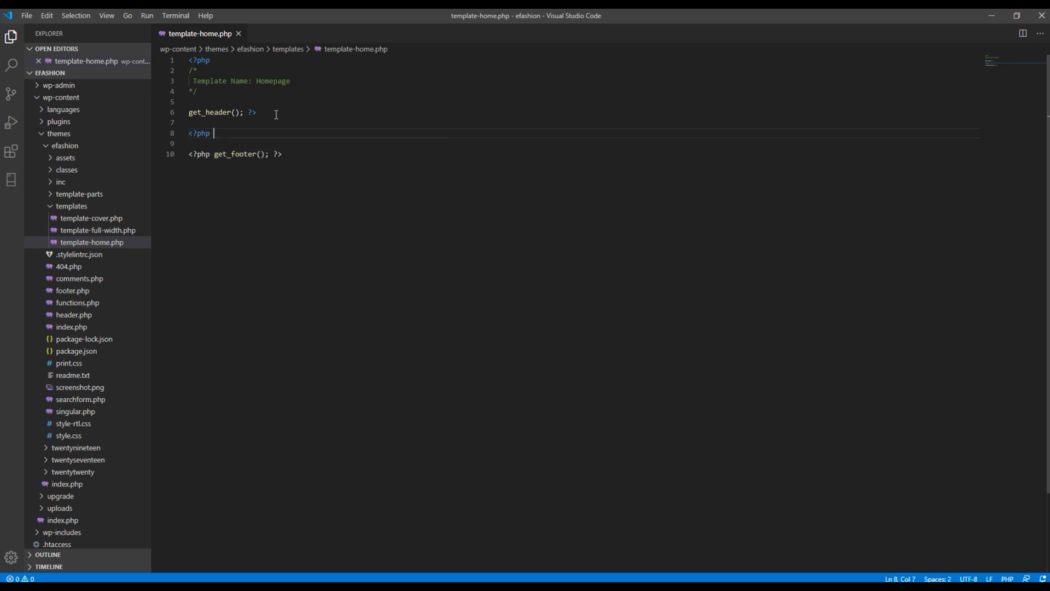
type("echo 'This is my custom homepage.'; ?>")
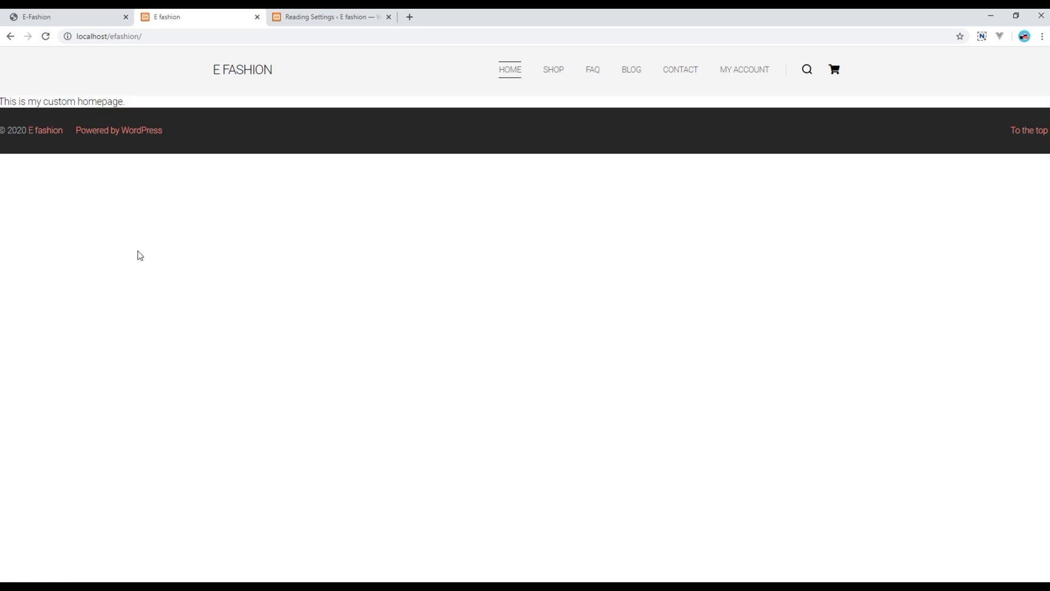
mouse_move(204, 421)
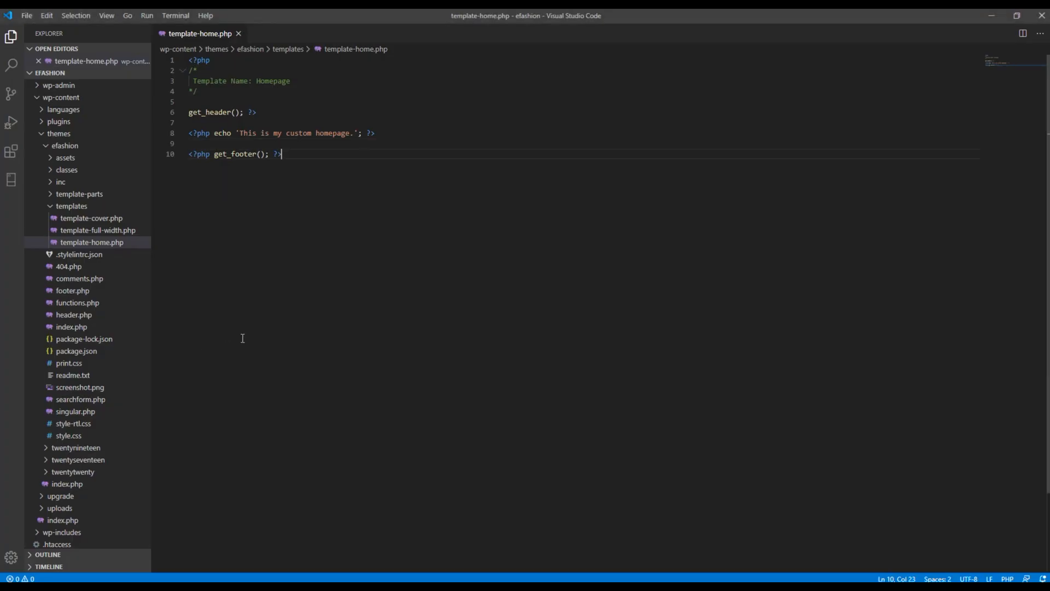
- Insert a new get_template_part(); call on a line above get_footer()
key("Enter")
type("<?php")
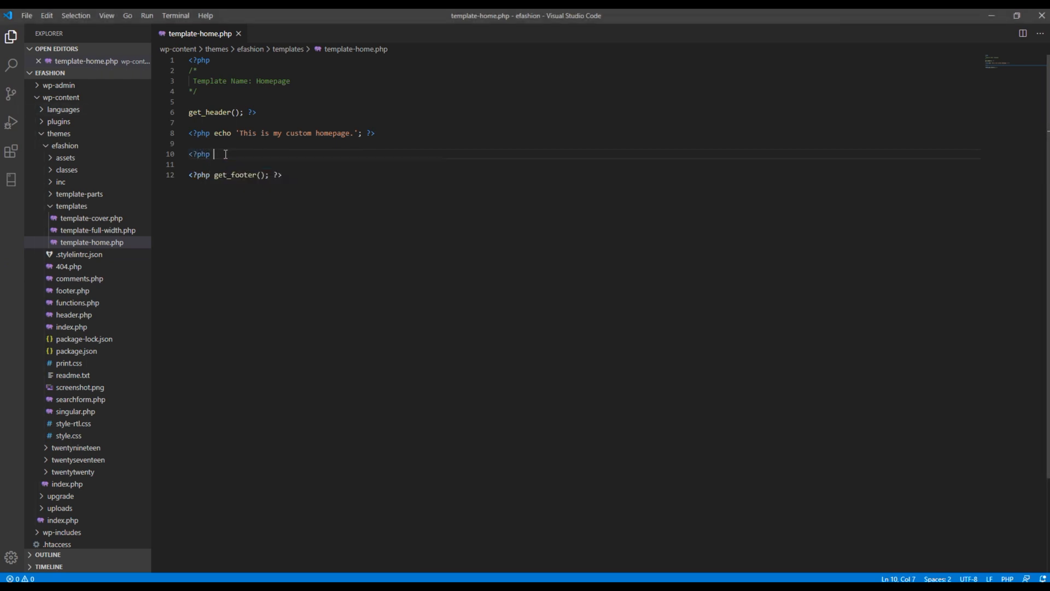
type("?>")
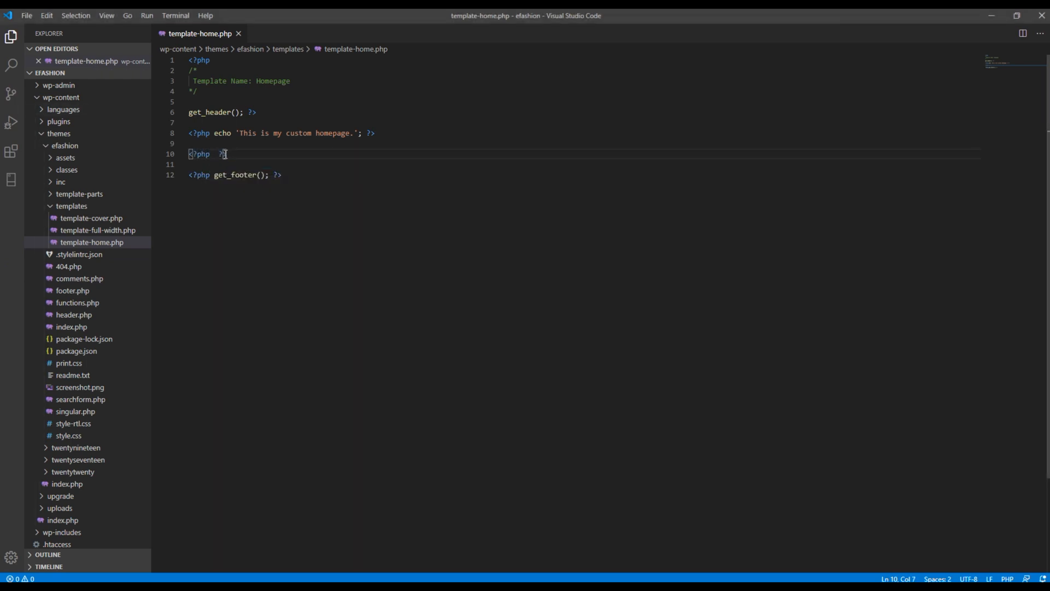
type("get_ge")
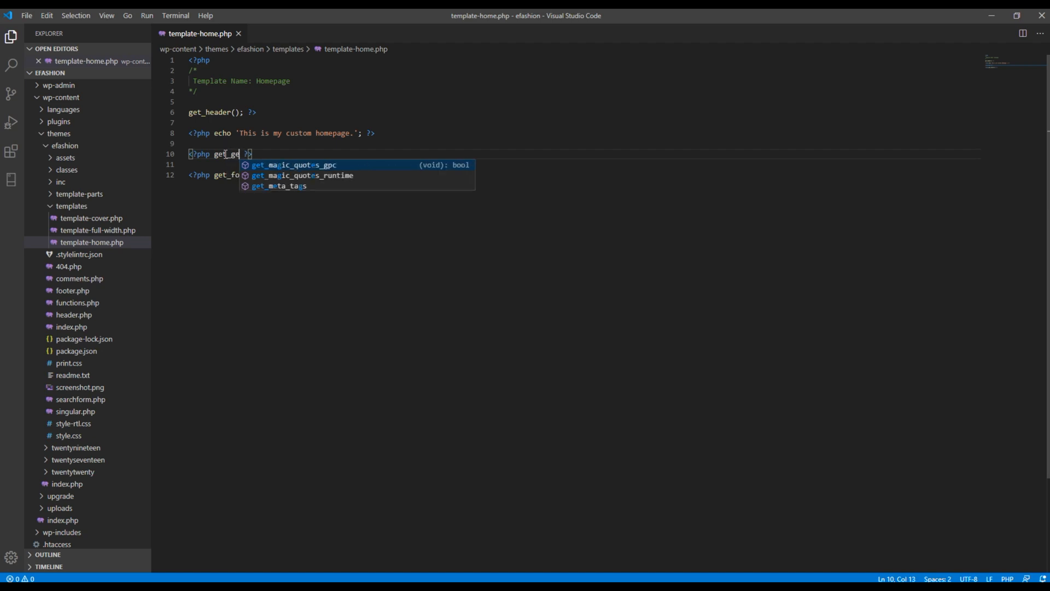
type("template")
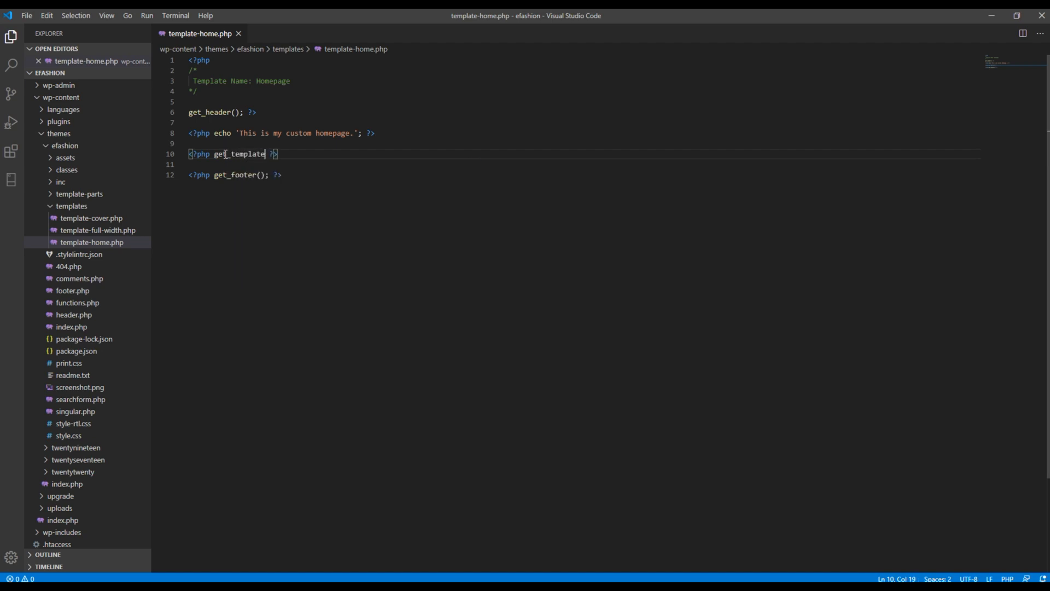
type("_part")
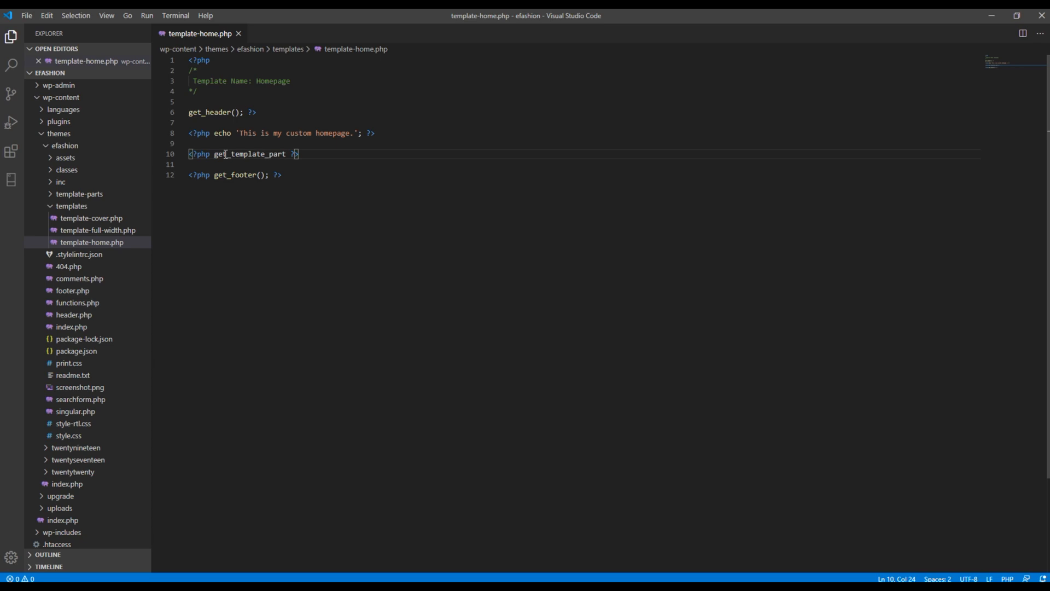
type("();")
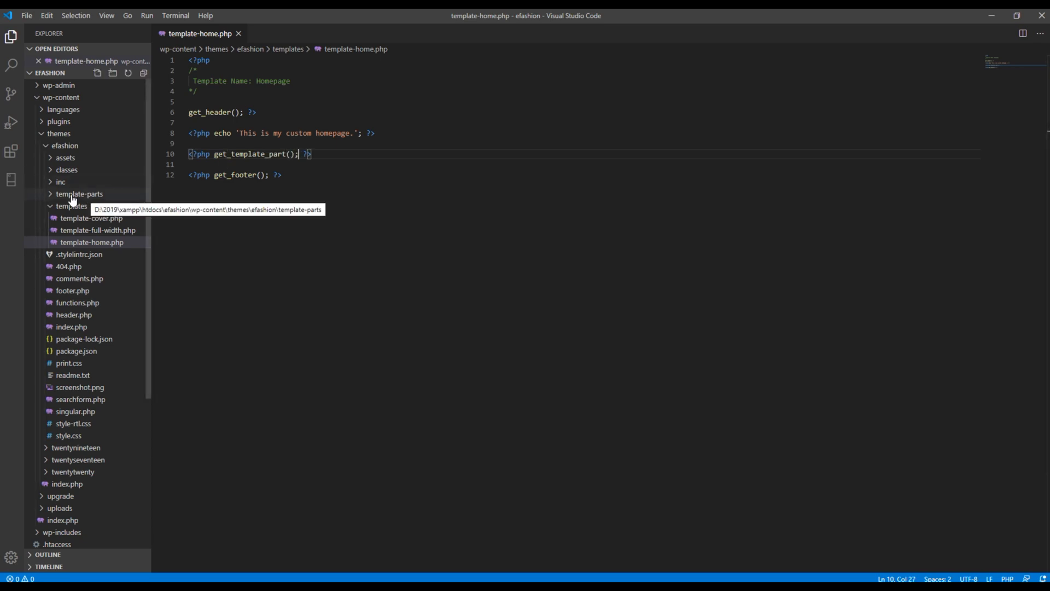
- Fill the call with the 'template-parts/footer-menus-widgets' partial path
left_click(80, 194)
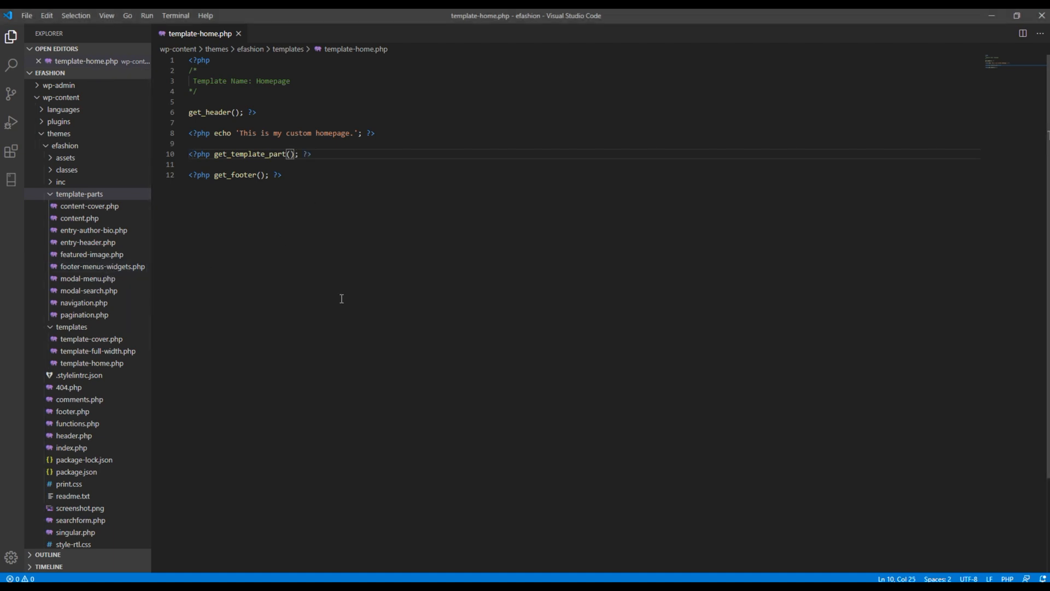
type("'te'")
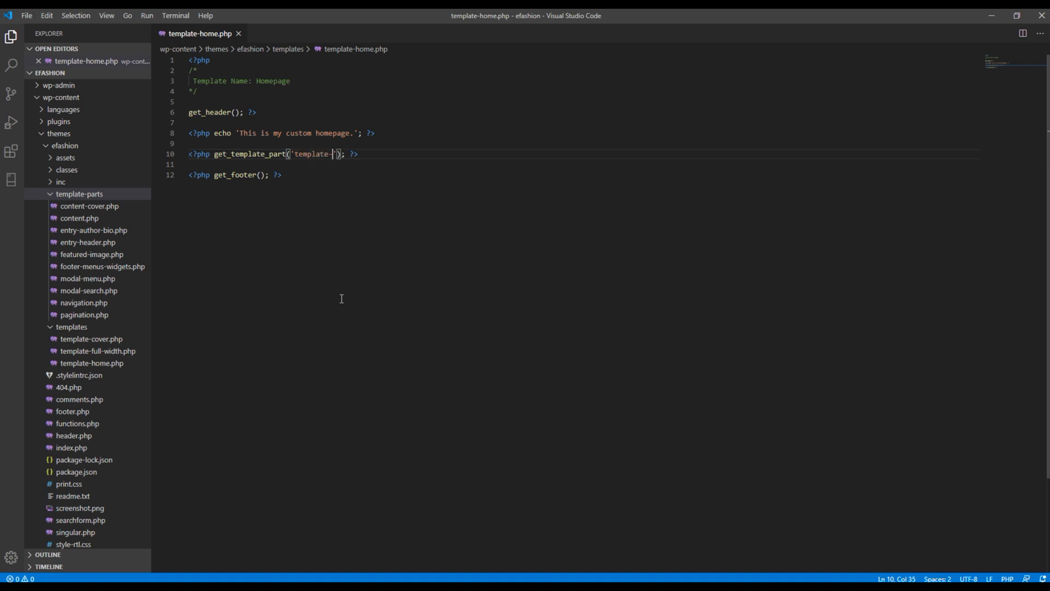
type("parts/")
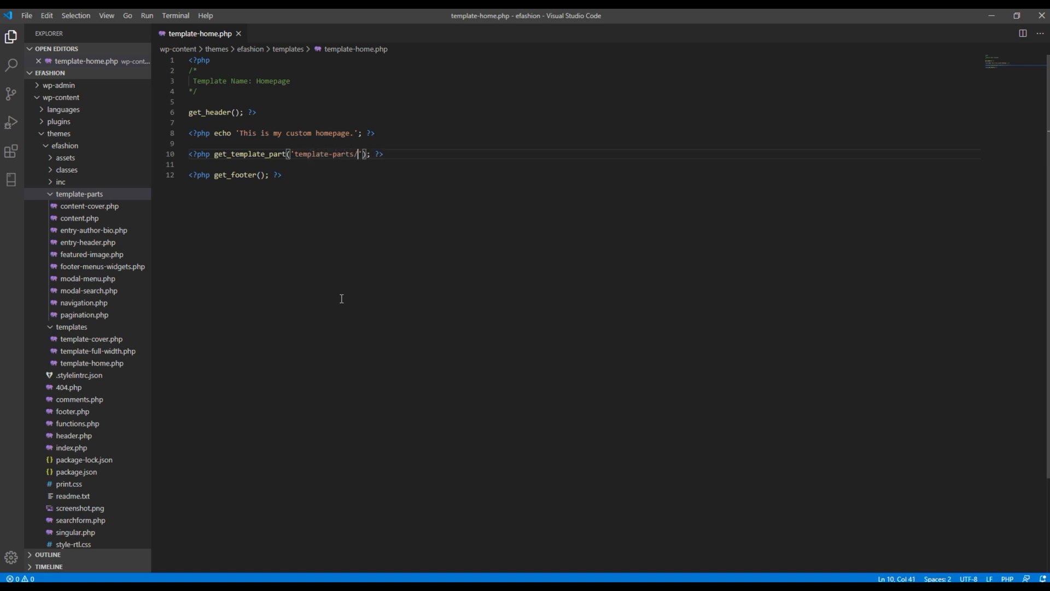
type("footer-menus-widget")
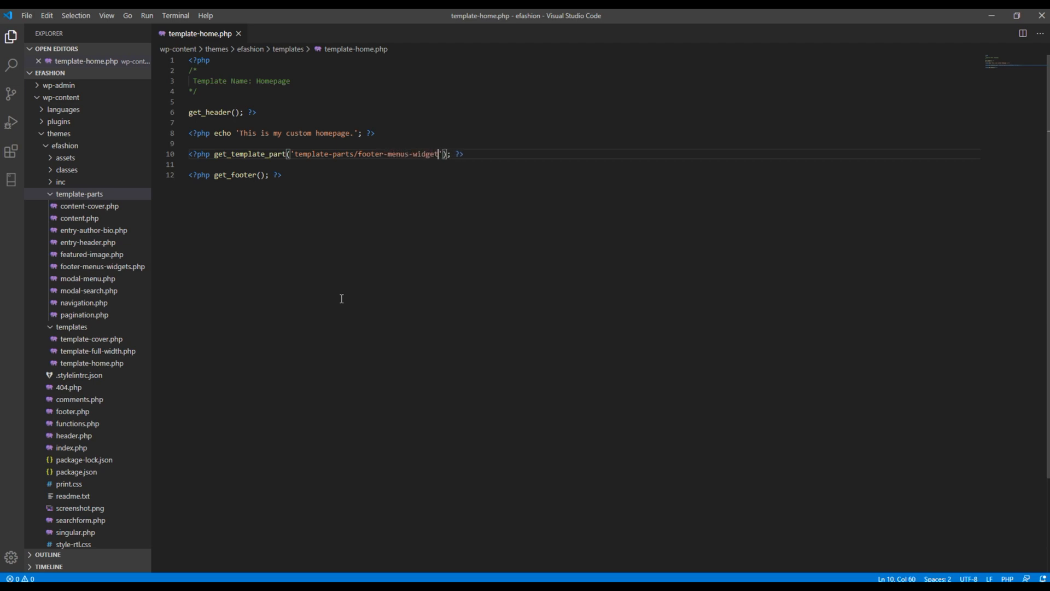
type("s")
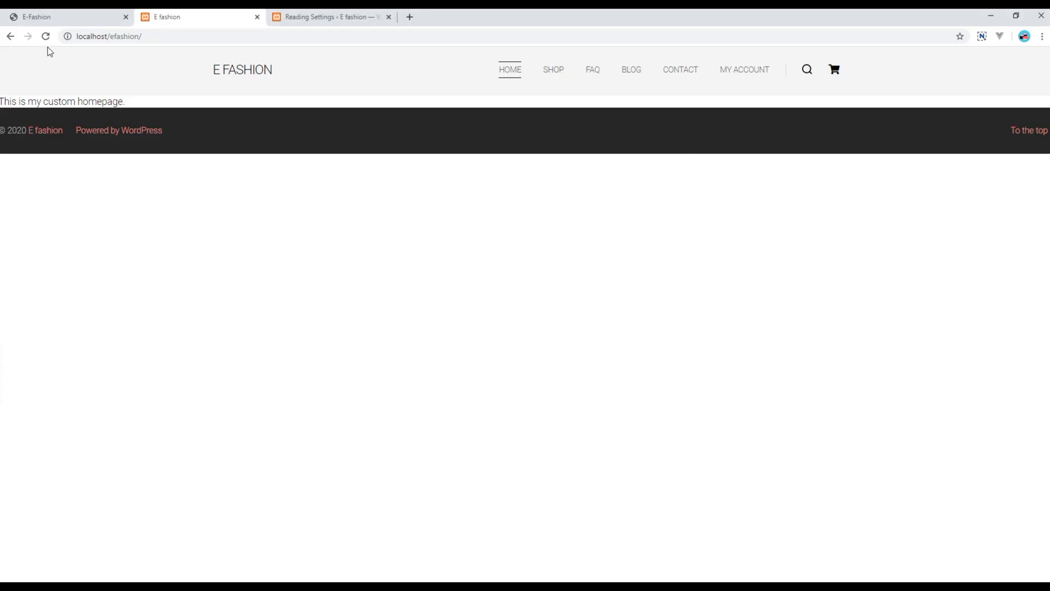
- Reload the localhost/efashion homepage to pick up the updated Homepage template
left_click(46, 36)
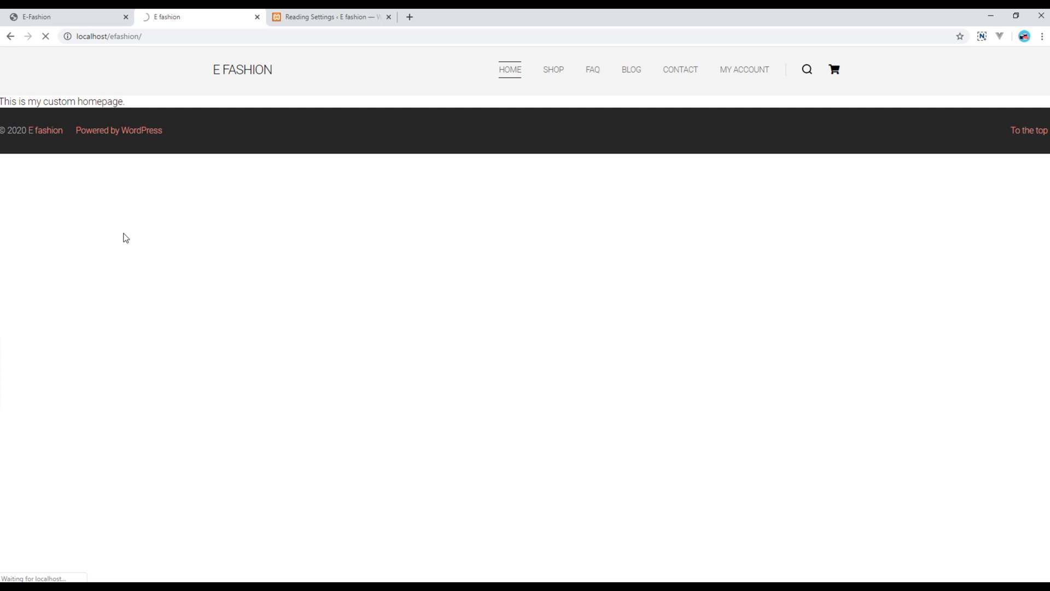